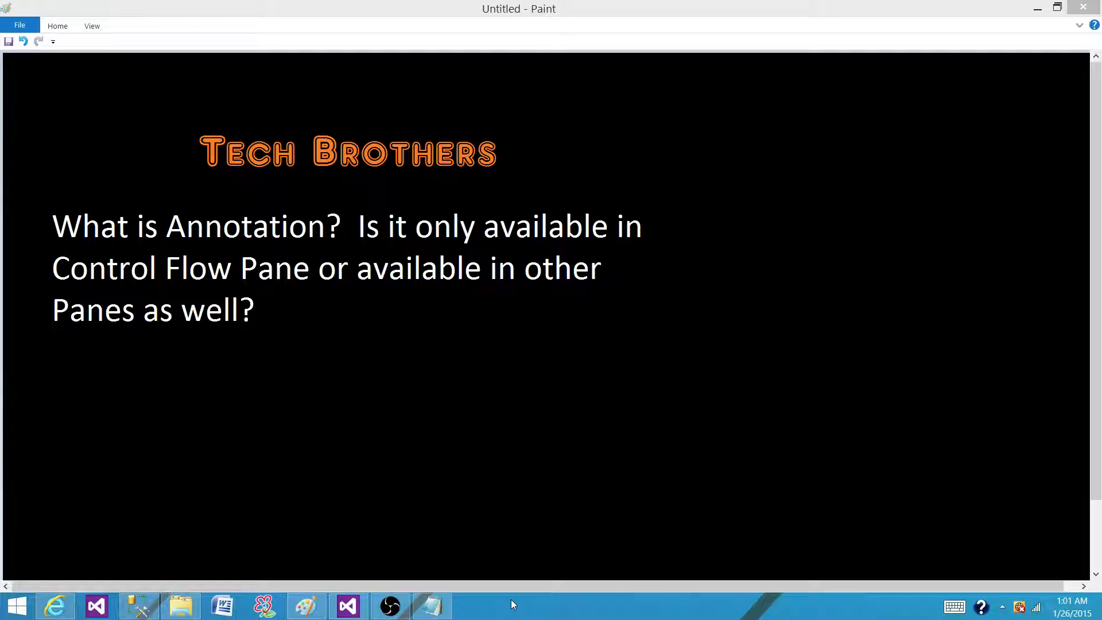
Switch from the Paint slide to the open Package1.dtsx designer in Visual Studio.
{"action": "left_click", "coordinate": [347, 605]}
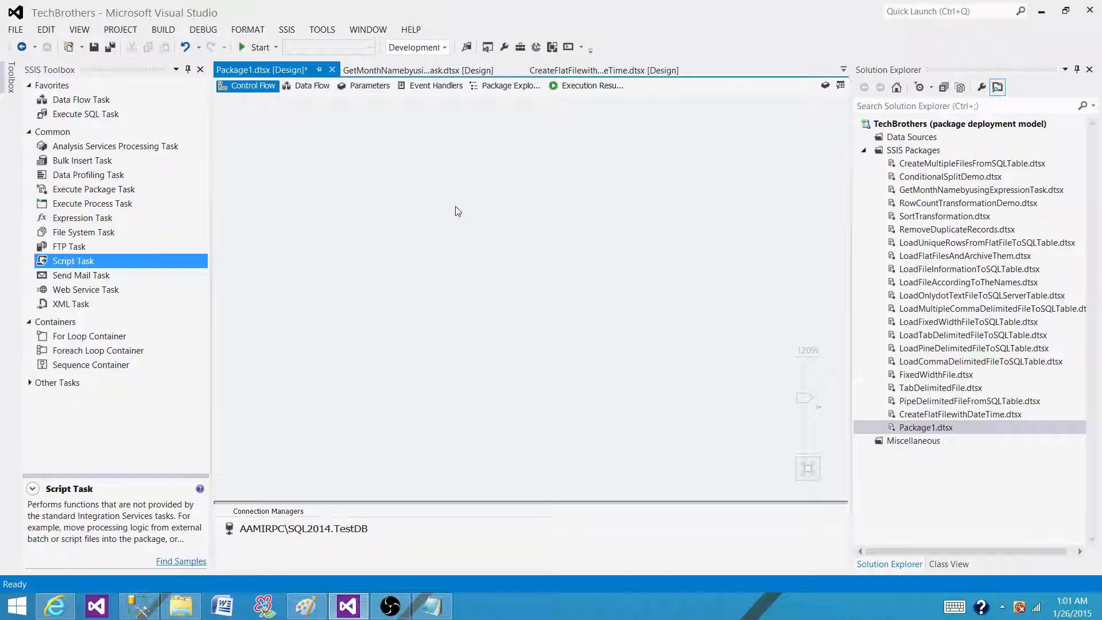
{"action": "mouse_move", "coordinate": [365, 225]}
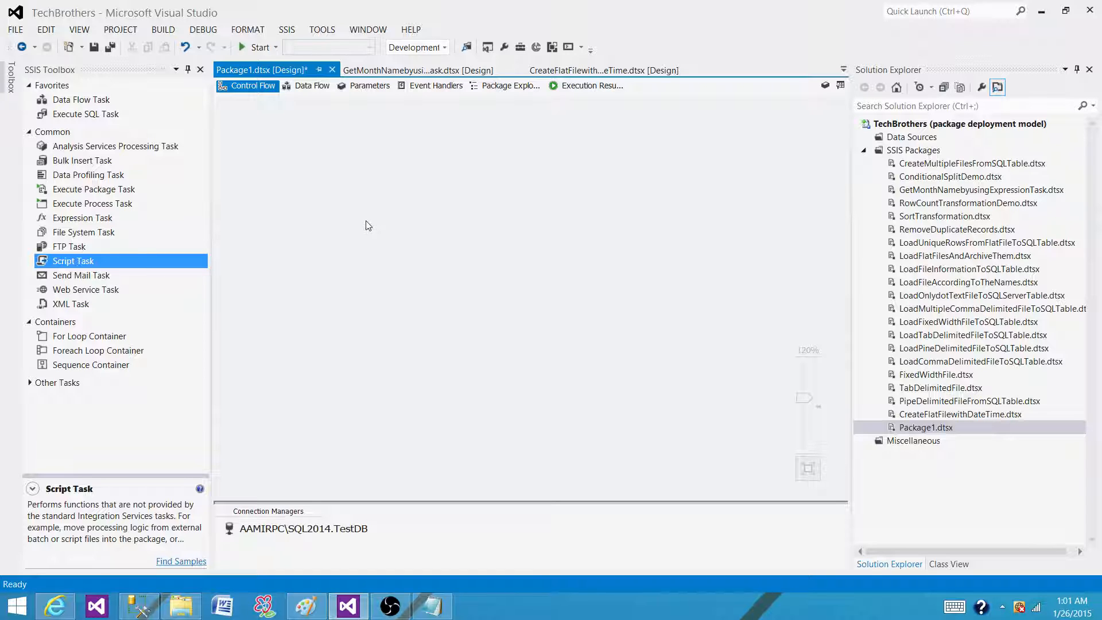
{"action": "mouse_move", "coordinate": [403, 222]}
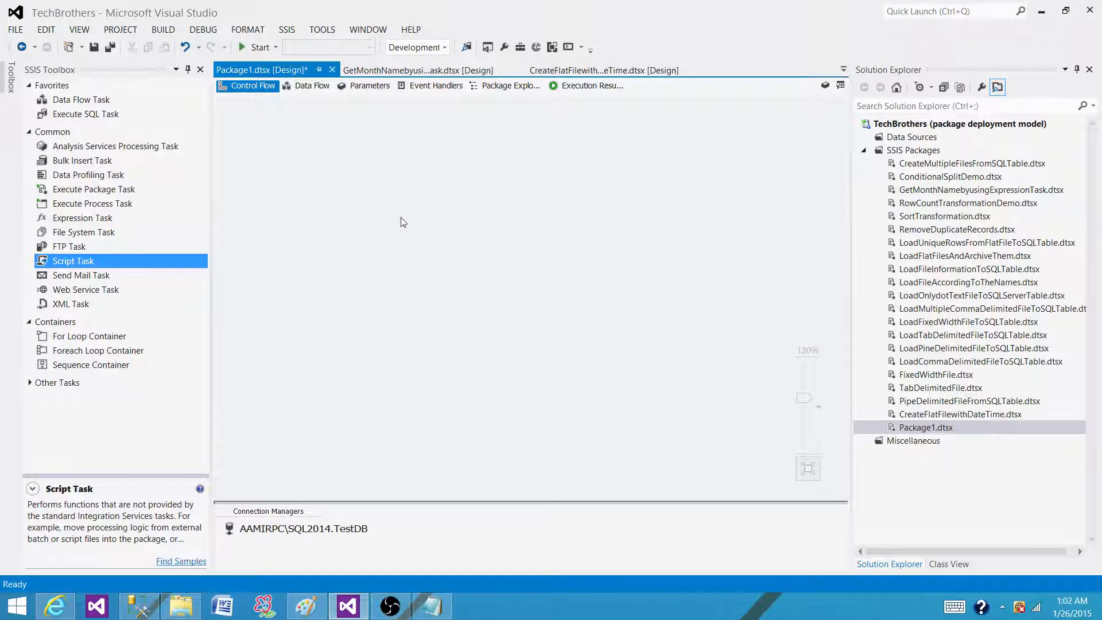
{"action": "mouse_move", "coordinate": [544, 393]}
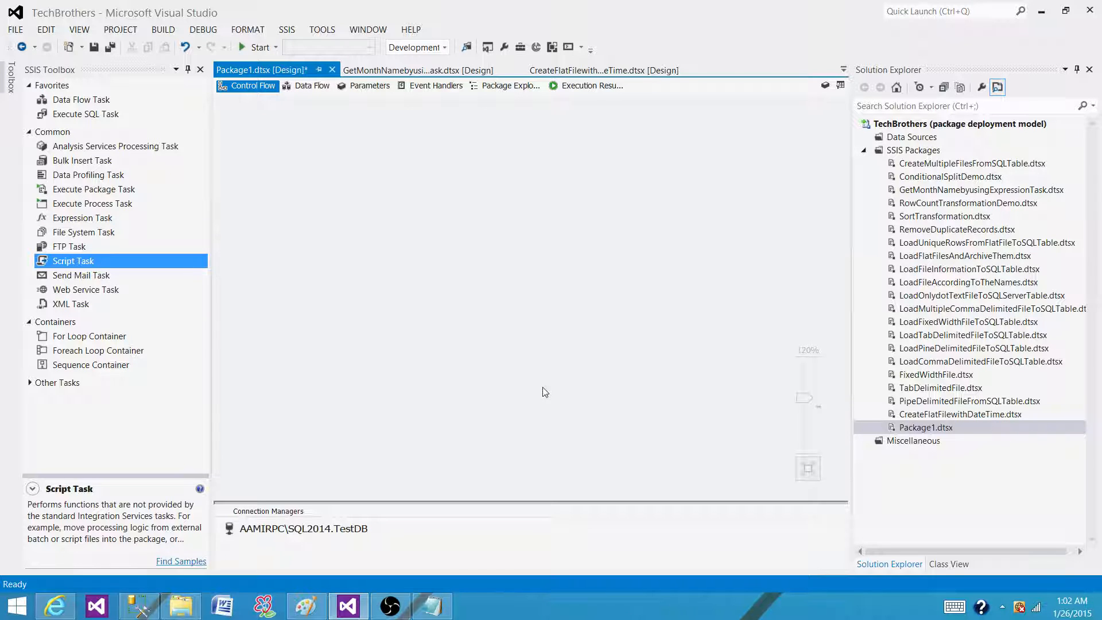
{"action": "mouse_move", "coordinate": [546, 326]}
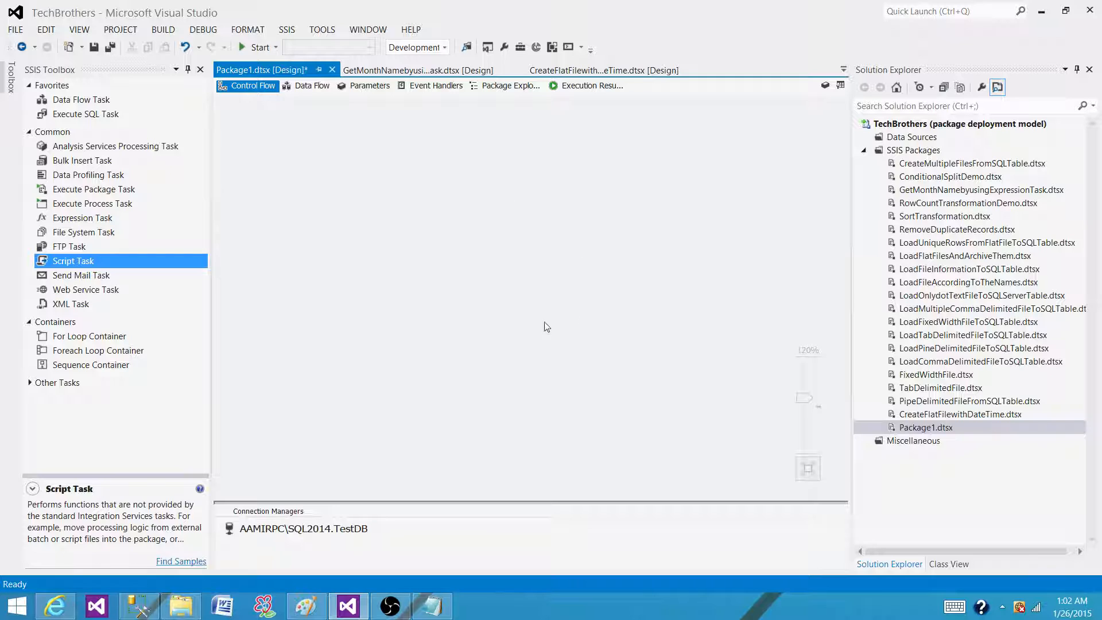
{"action": "mouse_move", "coordinate": [489, 299]}
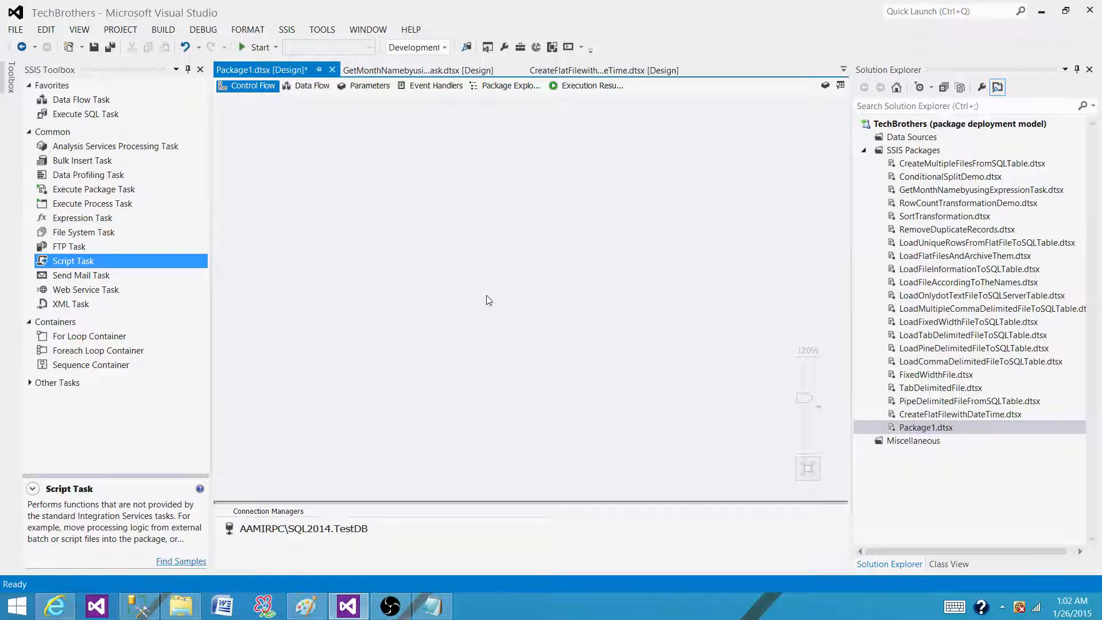
{"action": "mouse_move", "coordinate": [370, 189]}
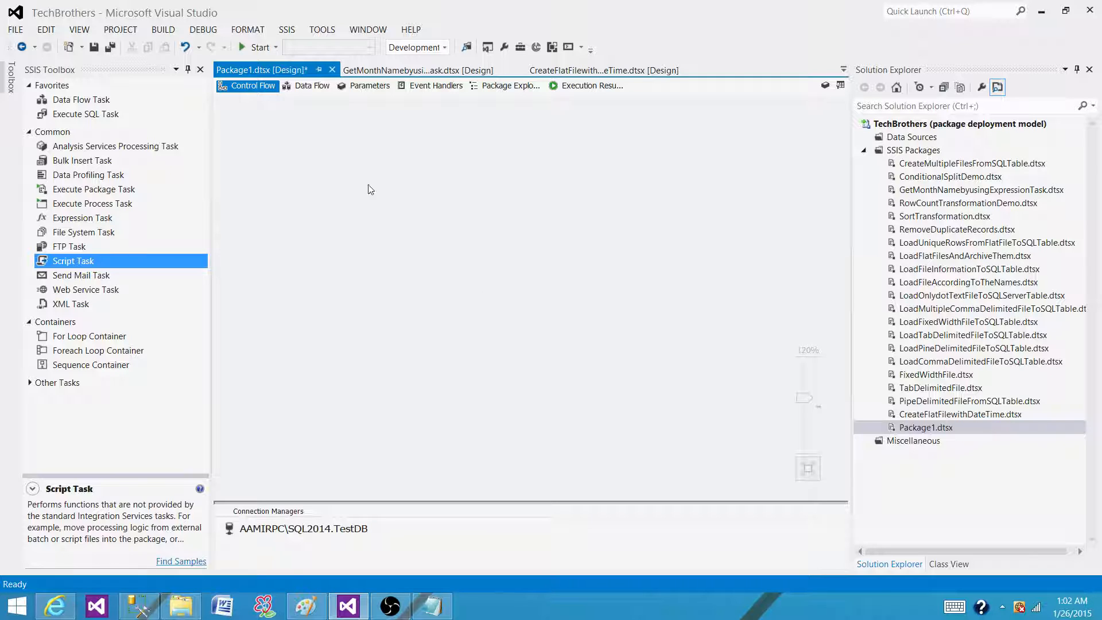
{"action": "mouse_move", "coordinate": [621, 165]}
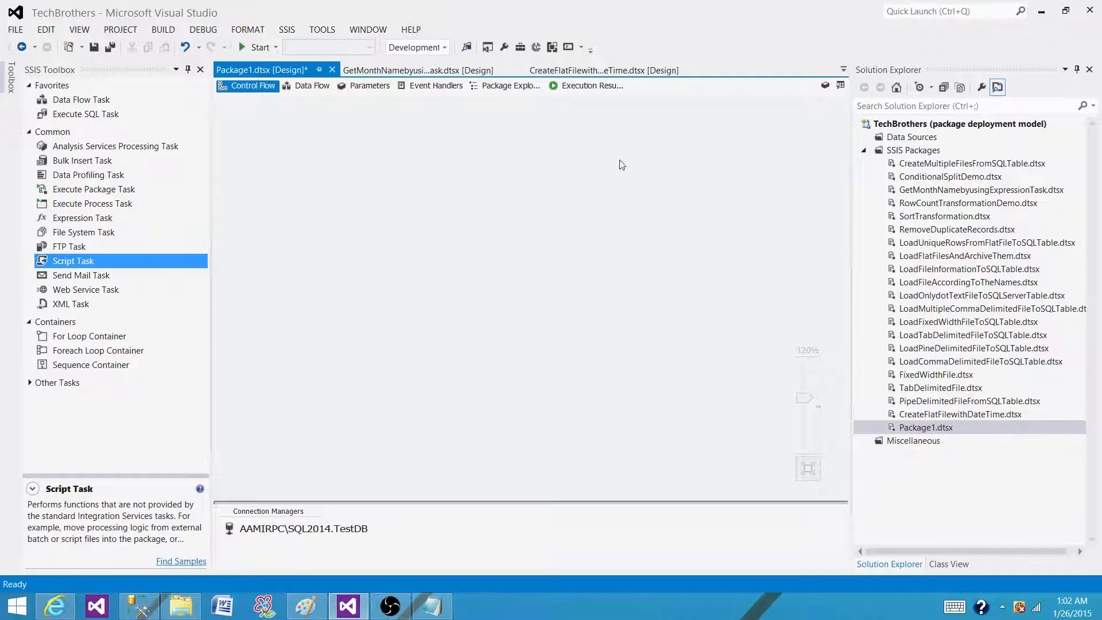
{"action": "mouse_move", "coordinate": [650, 157]}
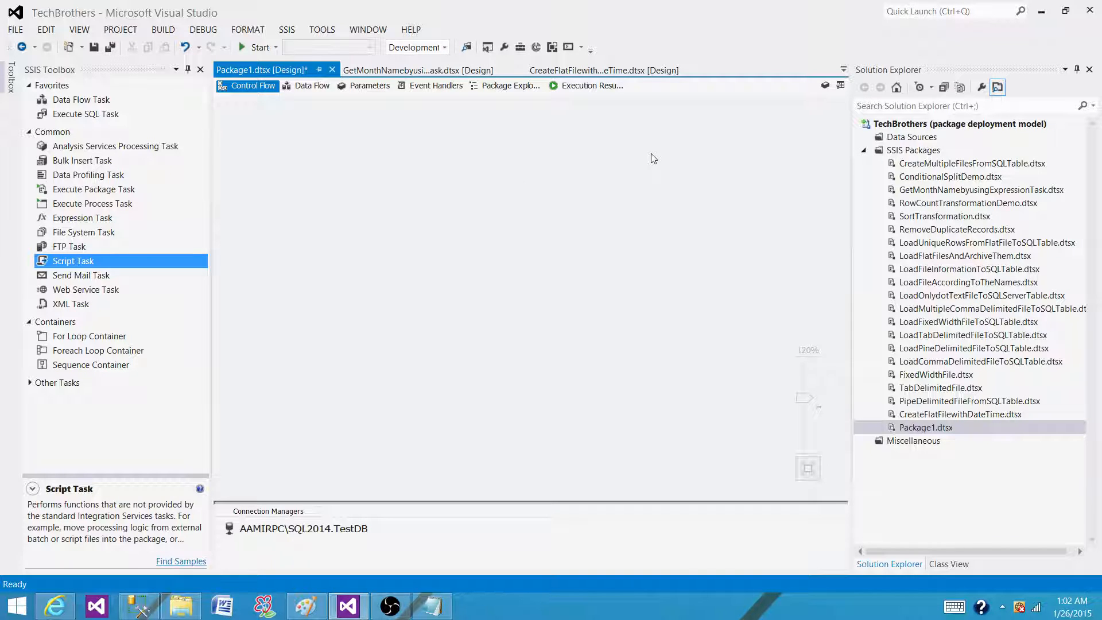
{"action": "mouse_move", "coordinate": [307, 156]}
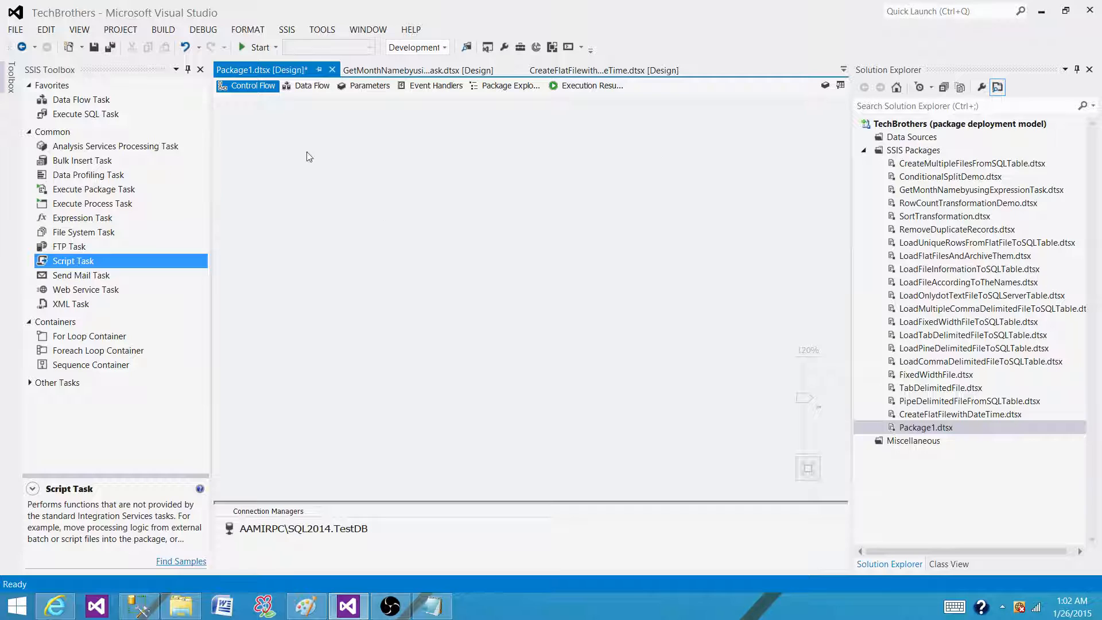
{"action": "mouse_move", "coordinate": [305, 120]}
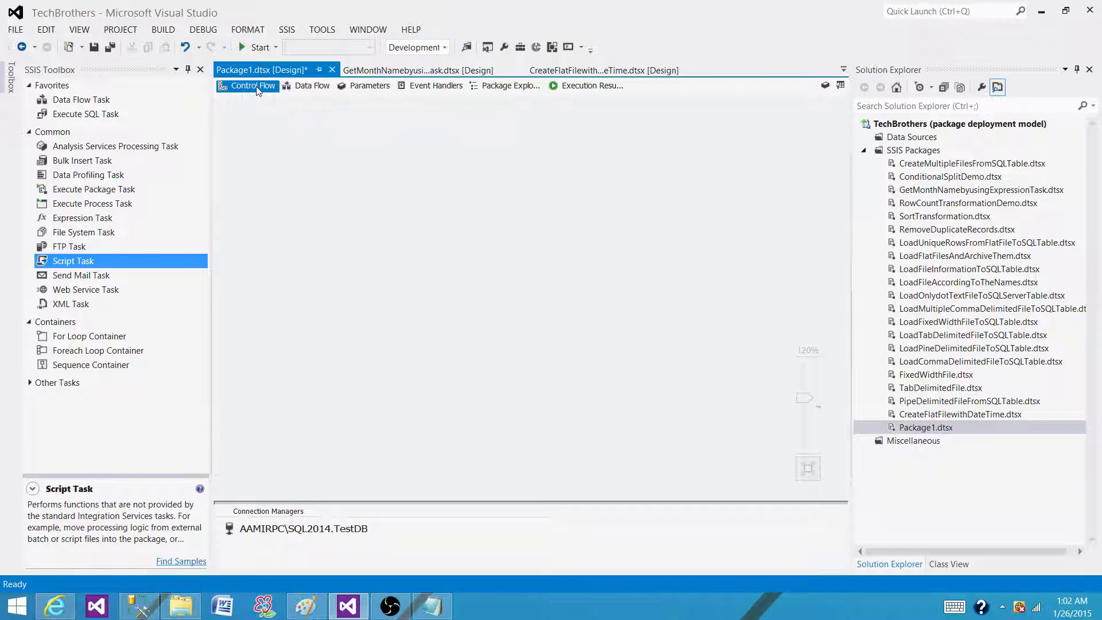
{"action": "left_click", "coordinate": [436, 85]}
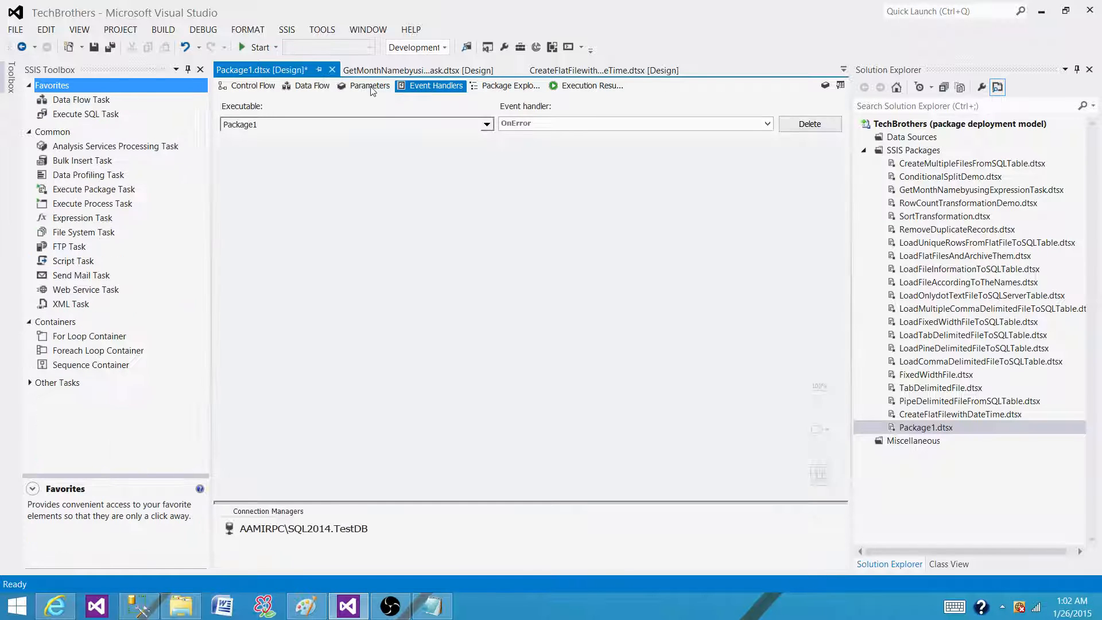
{"action": "left_click", "coordinate": [252, 85]}
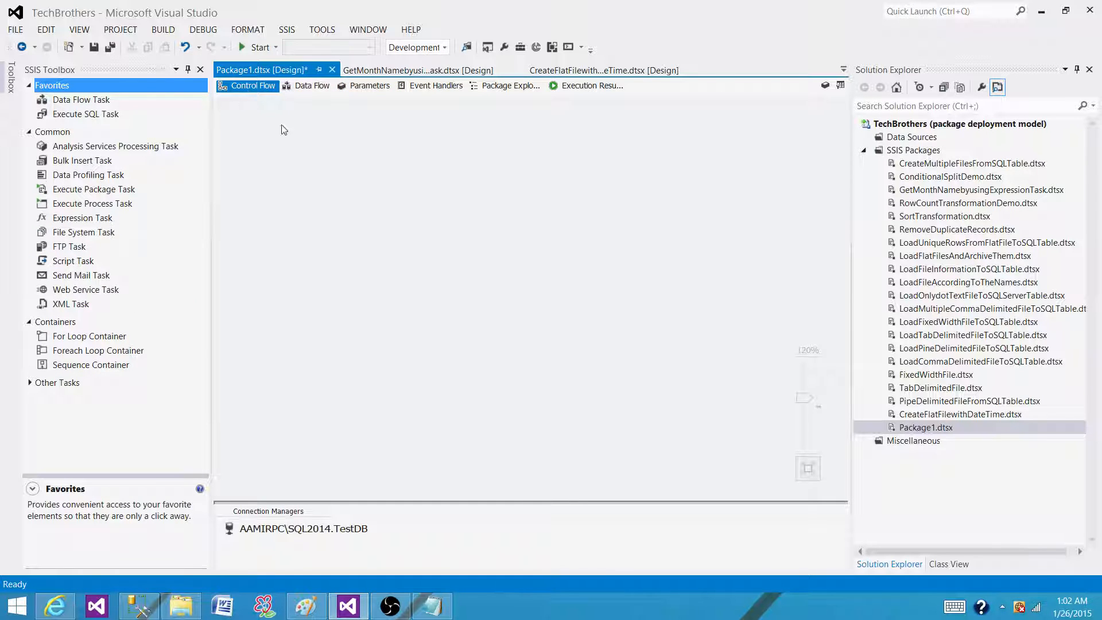
{"action": "mouse_move", "coordinate": [275, 173]}
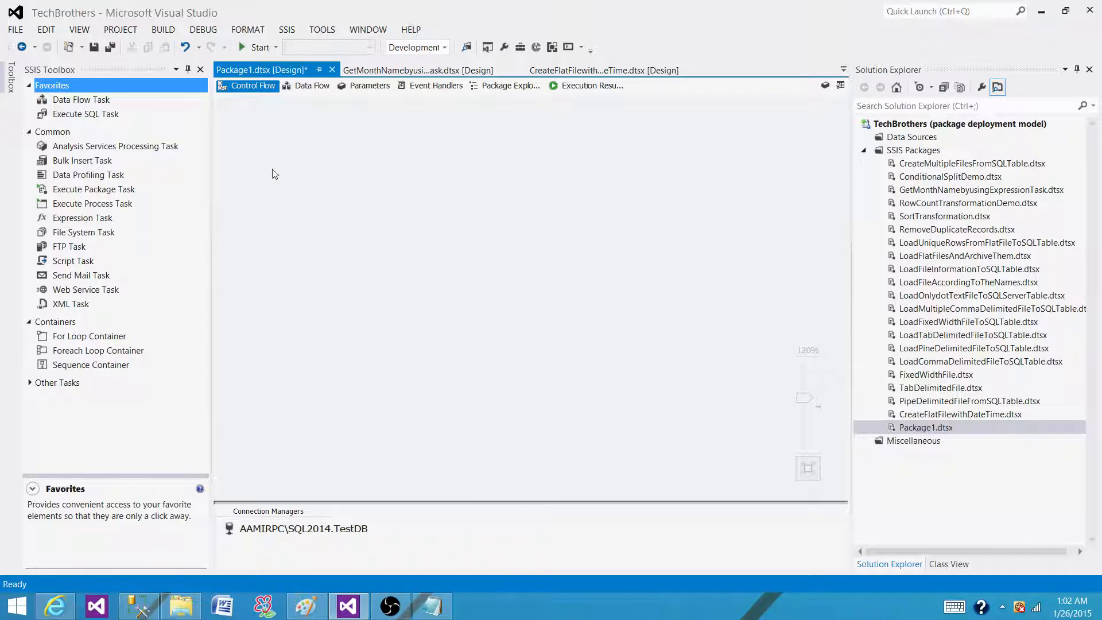
Add the Data Flow and Execute SQL tasks and link Execute SQL to Execute Process with a precedence arrow.
{"action": "left_click", "coordinate": [81, 99]}
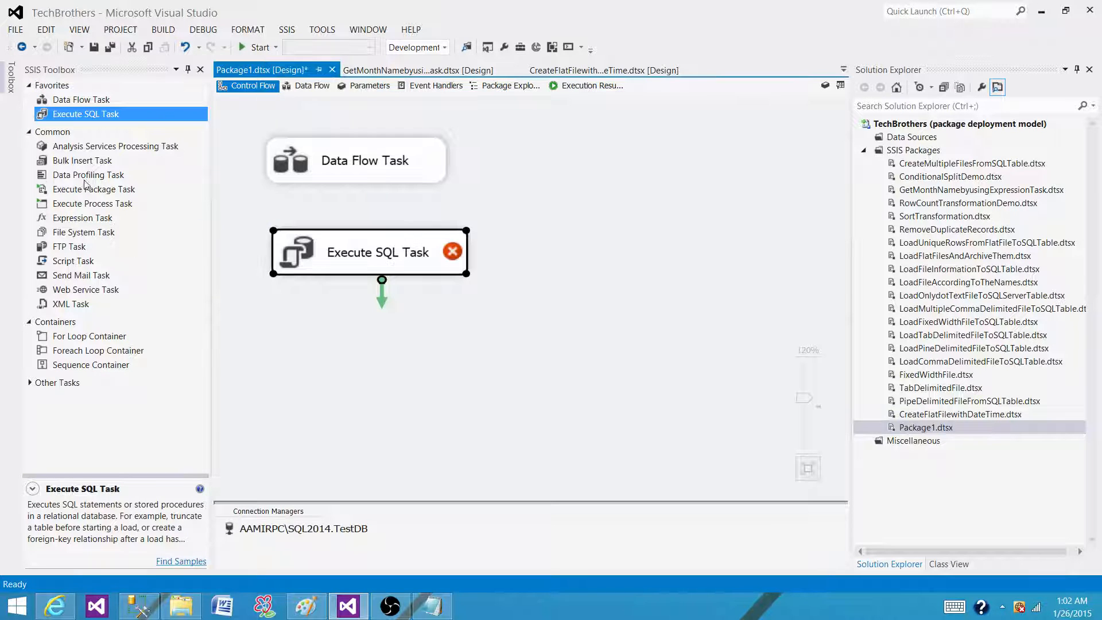
{"action": "left_click", "coordinate": [91, 203]}
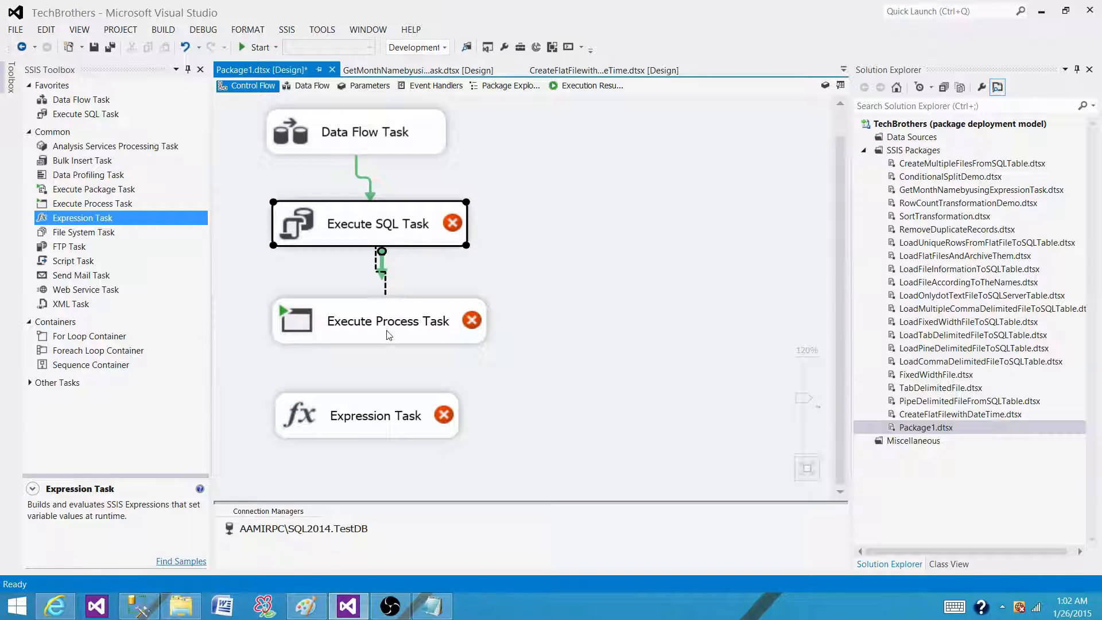
{"action": "left_click", "coordinate": [379, 320]}
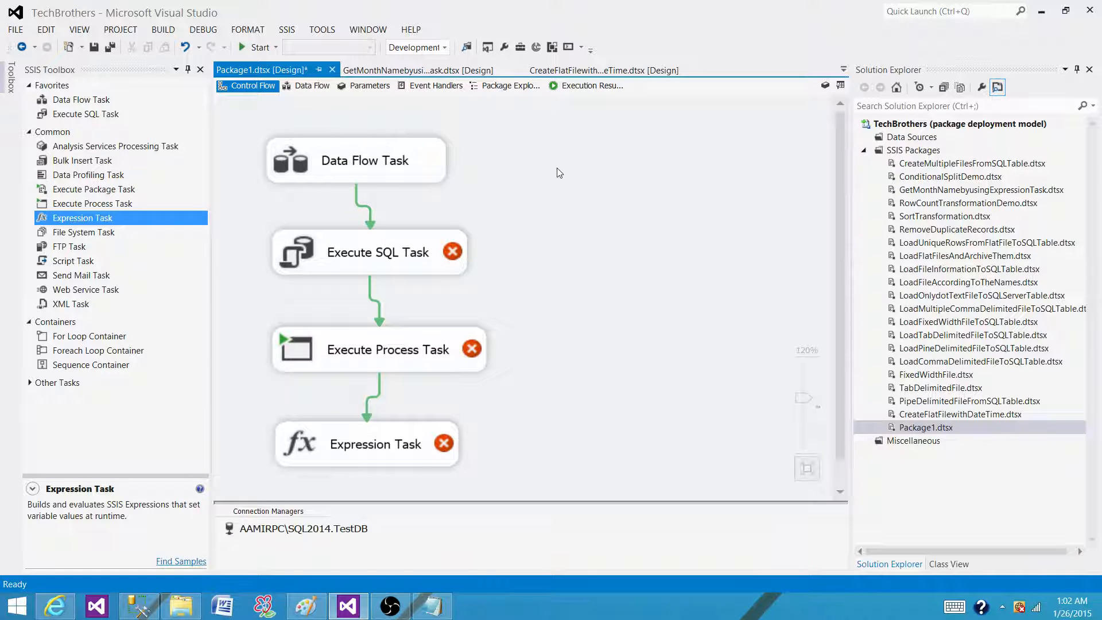
{"action": "mouse_move", "coordinate": [423, 228]}
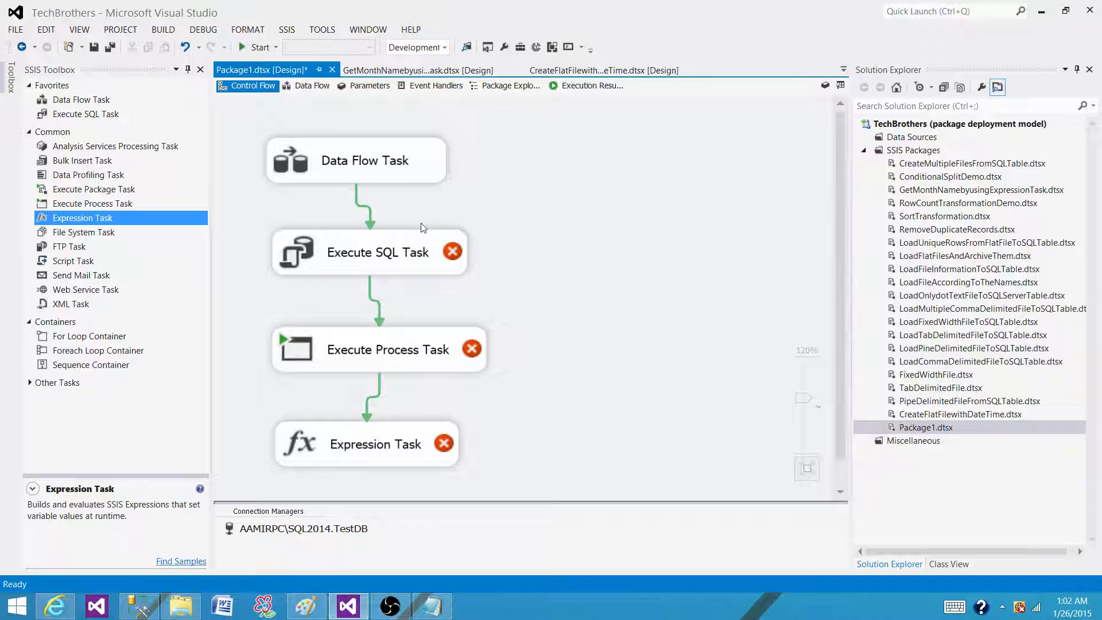
{"action": "mouse_move", "coordinate": [430, 180]}
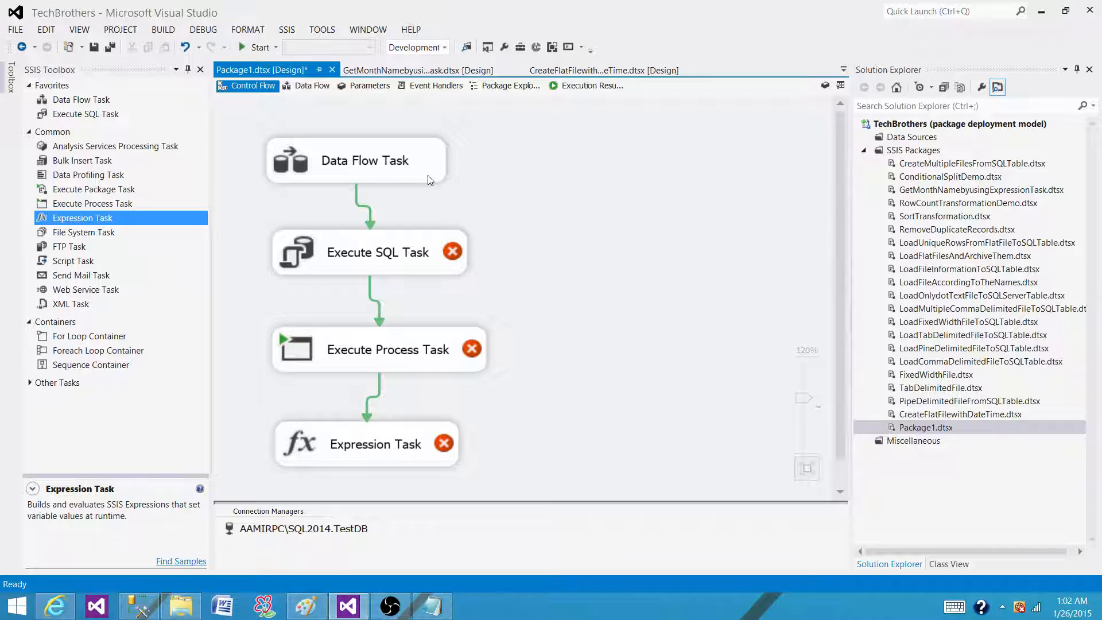
{"action": "mouse_move", "coordinate": [441, 287]}
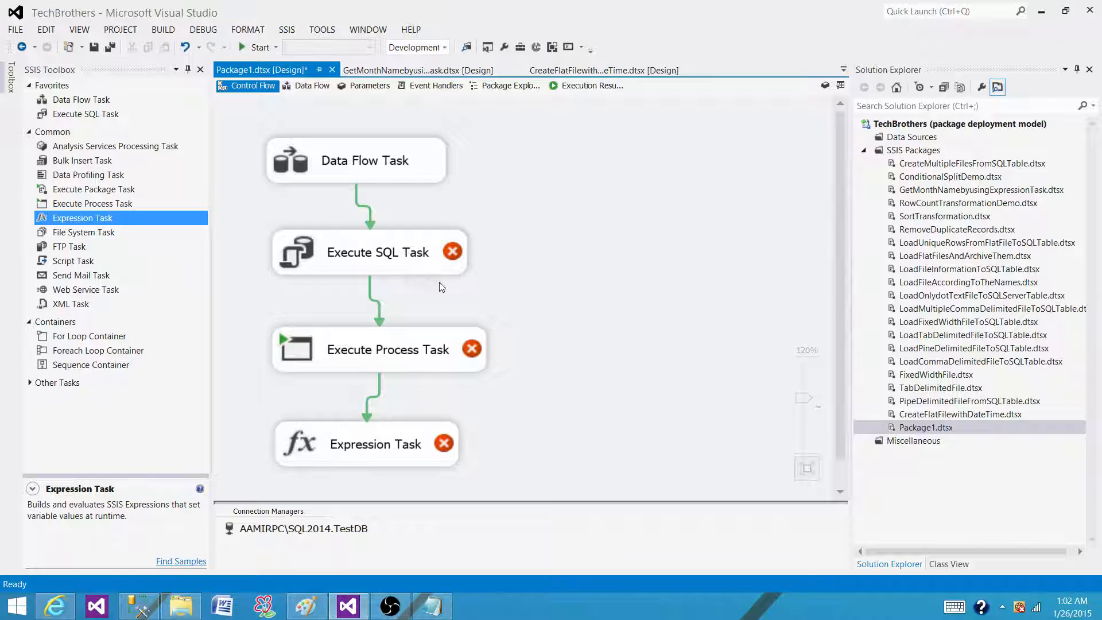
{"action": "mouse_move", "coordinate": [489, 358]}
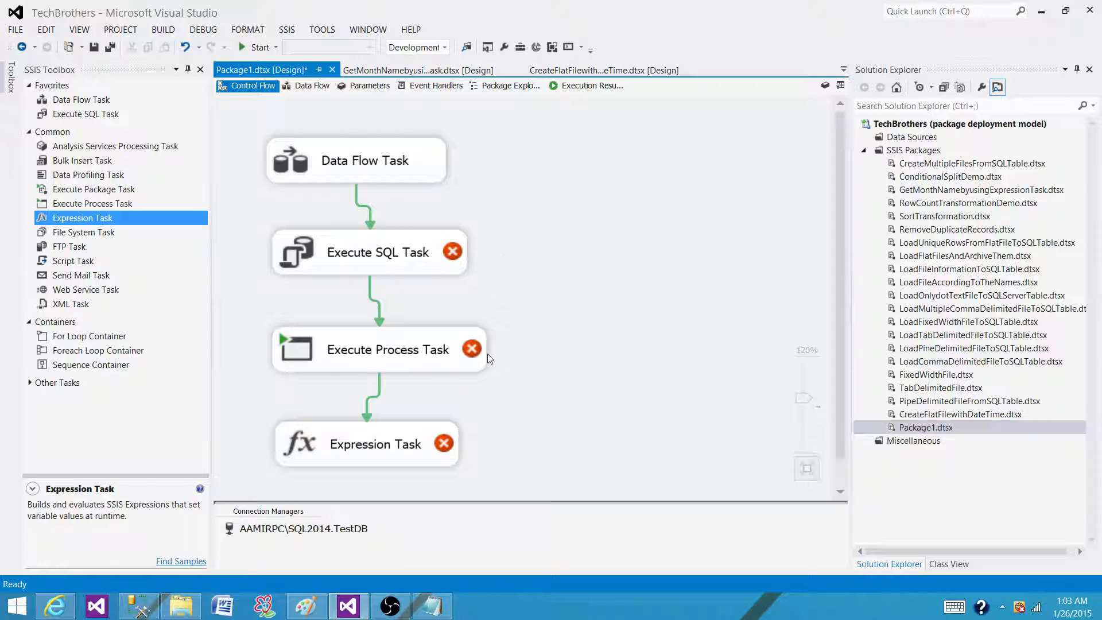
Add a control-flow annotation reading "Purpose: this is test purpose package".
{"action": "right_click", "coordinate": [559, 140]}
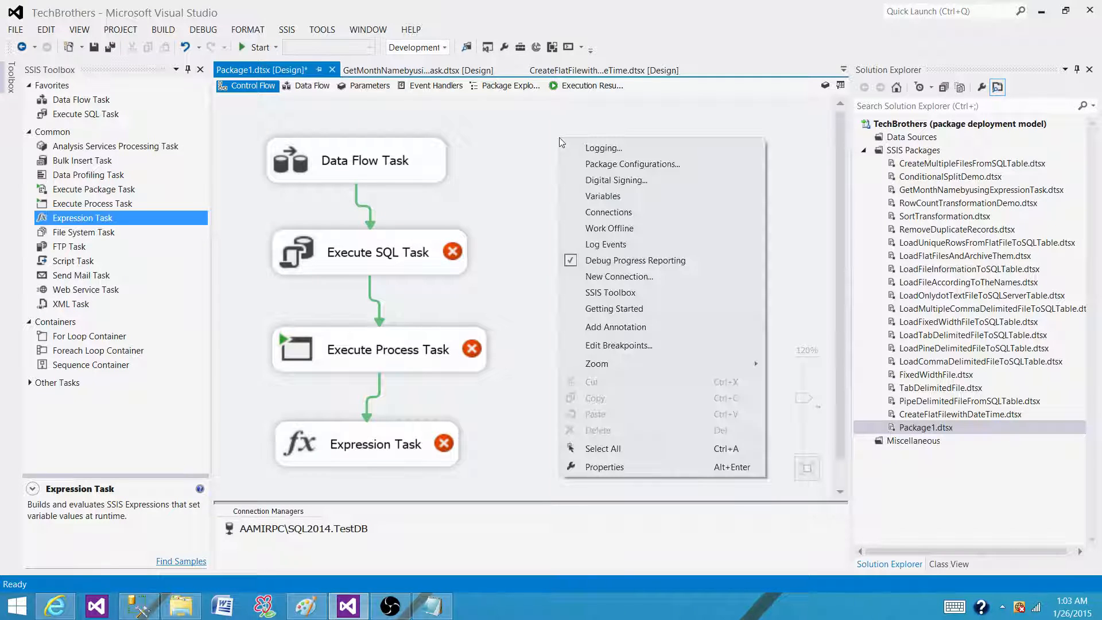
{"action": "mouse_move", "coordinate": [593, 190]}
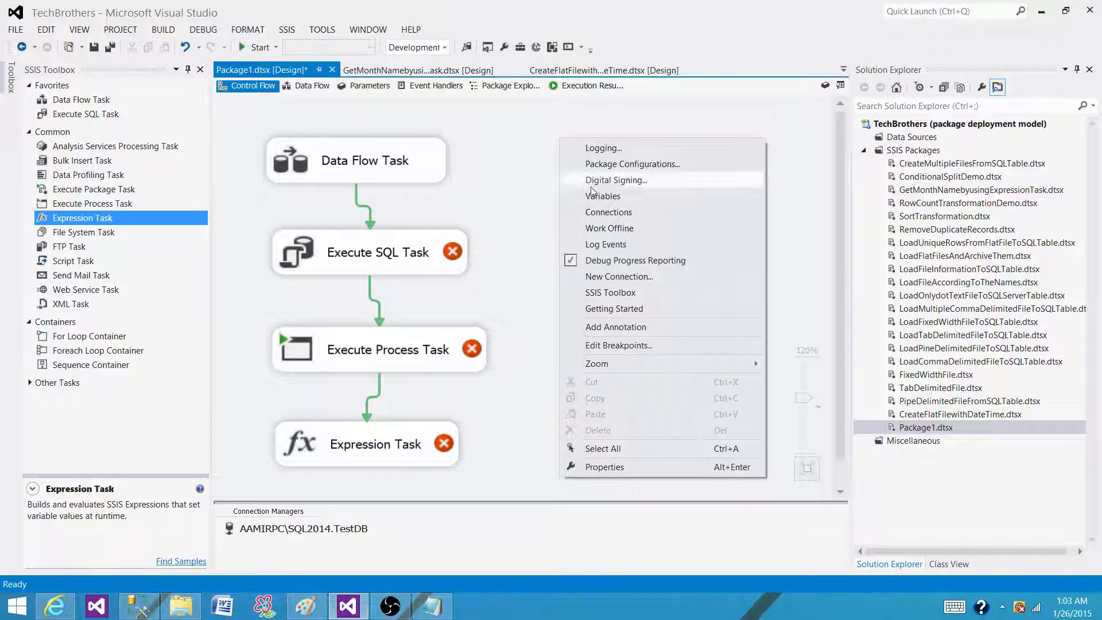
{"action": "mouse_move", "coordinate": [615, 327]}
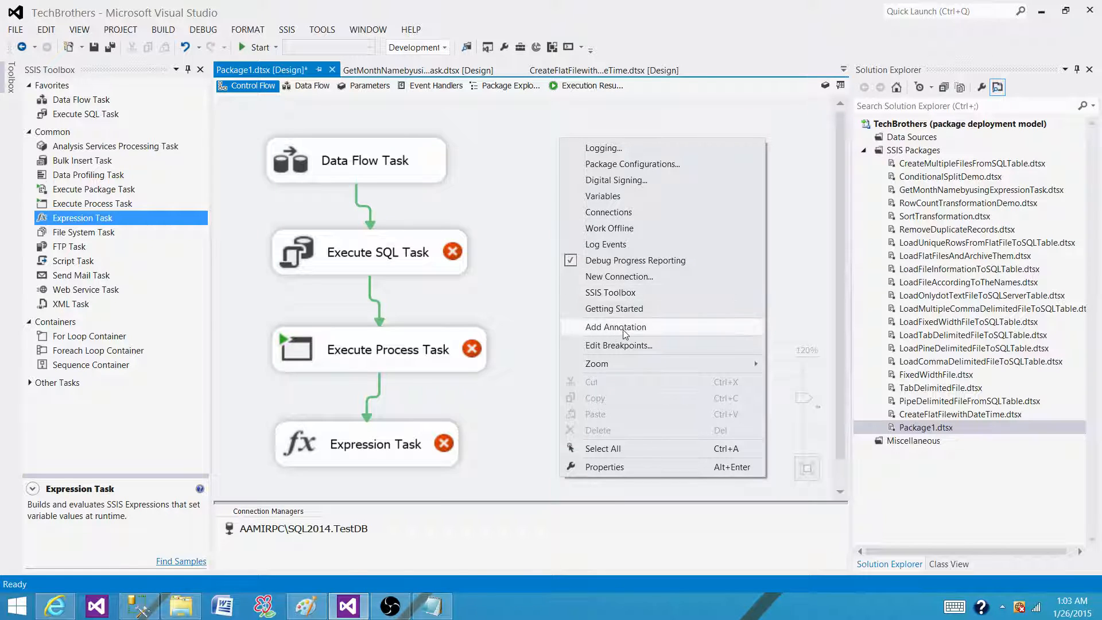
{"action": "left_click", "coordinate": [615, 327]}
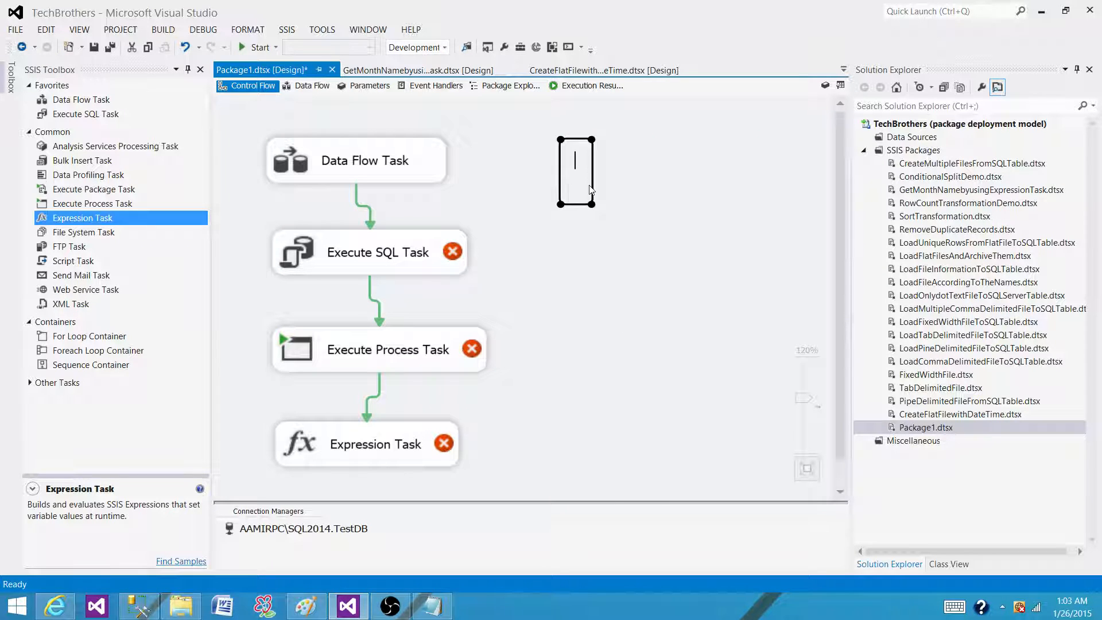
{"action": "type", "text": "P"}
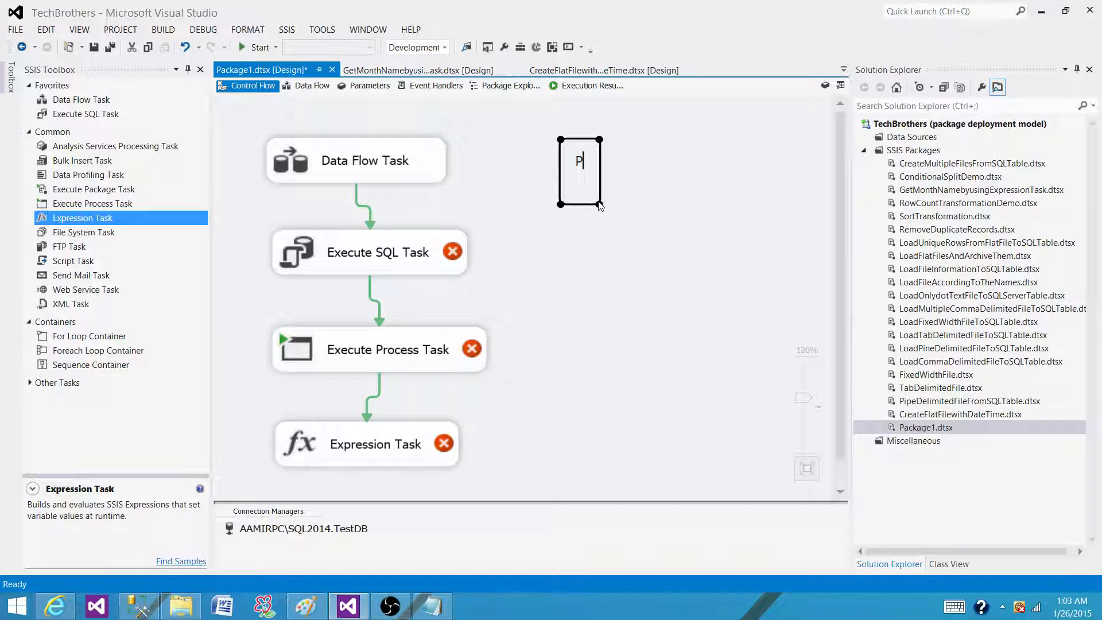
{"action": "type", "text": "urpose: this is"}
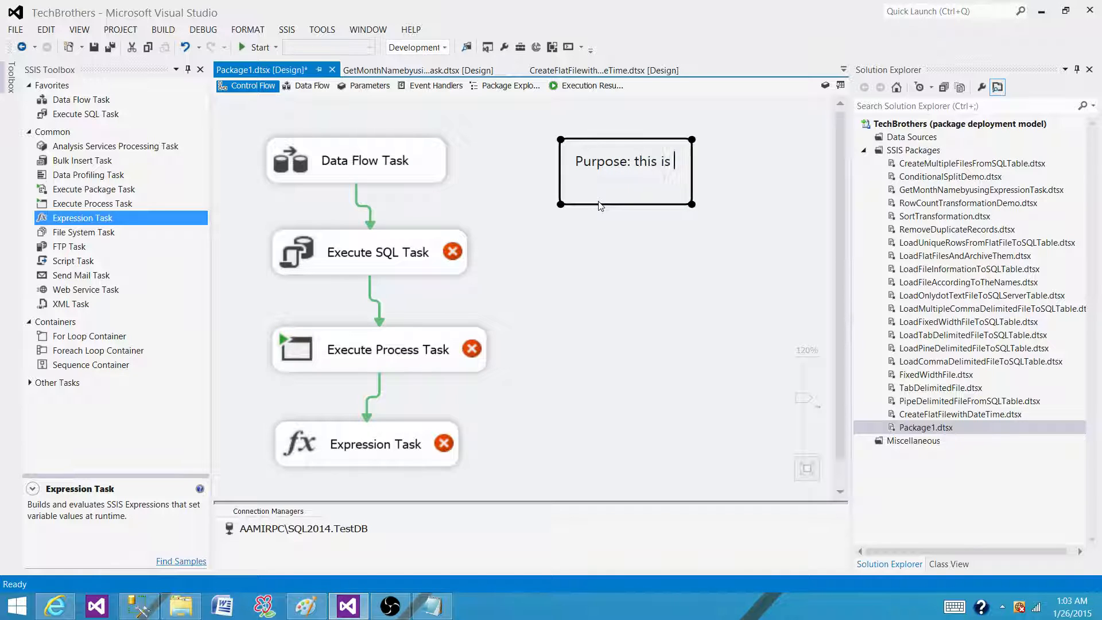
{"action": "type", "text": "test purpose package"}
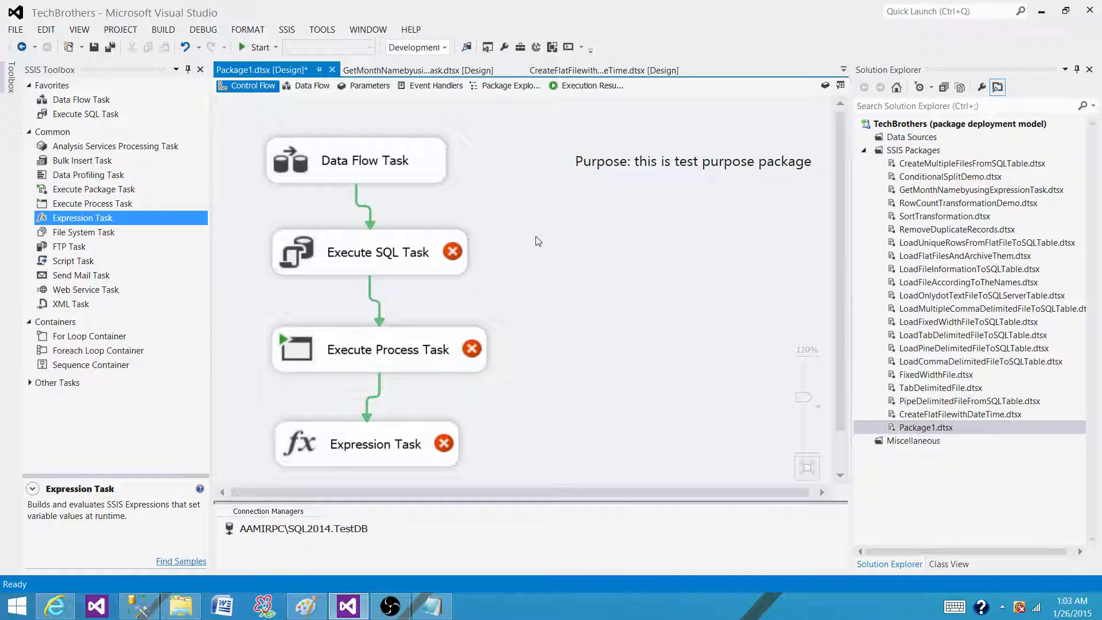
{"action": "mouse_move", "coordinate": [634, 169]}
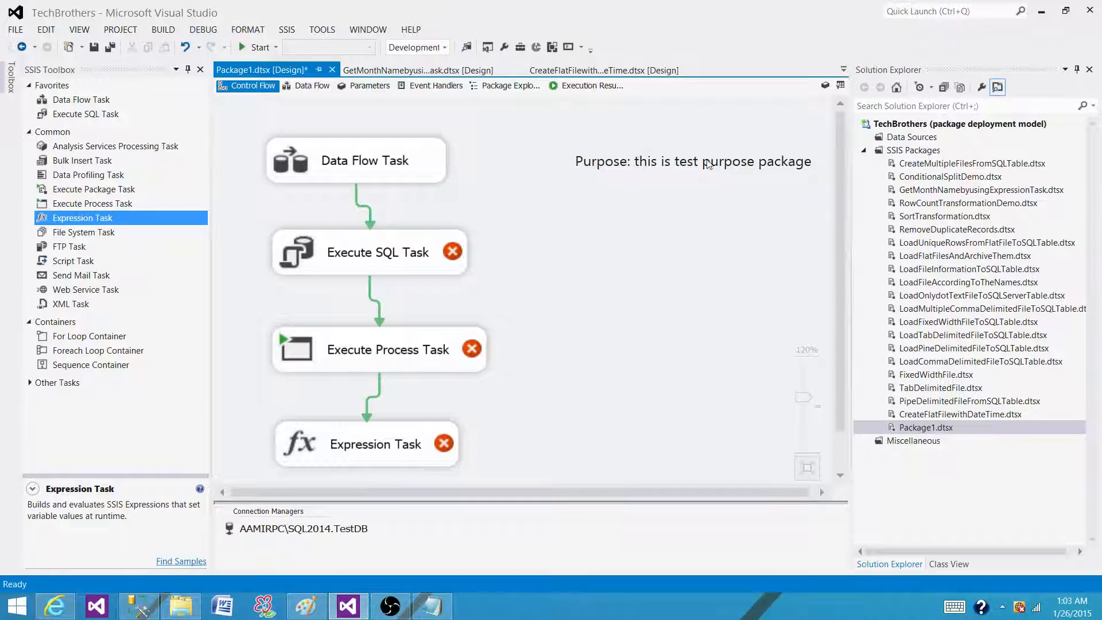
Select the purpose note beside the tasks, then clear the selection on the canvas.
{"action": "left_click", "coordinate": [692, 161]}
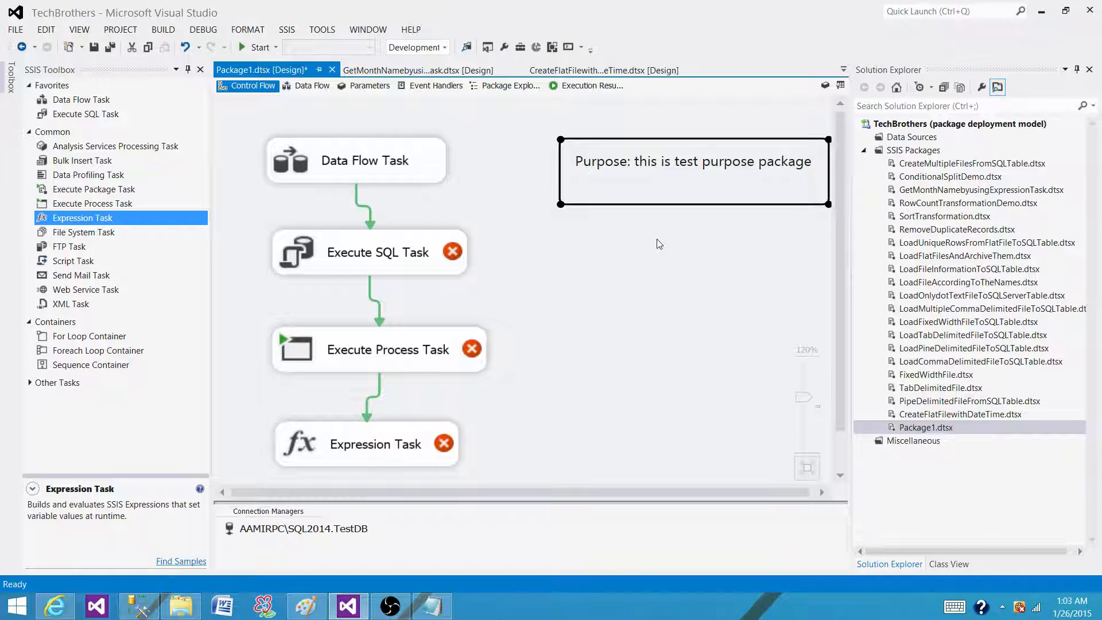
{"action": "left_click", "coordinate": [600, 246]}
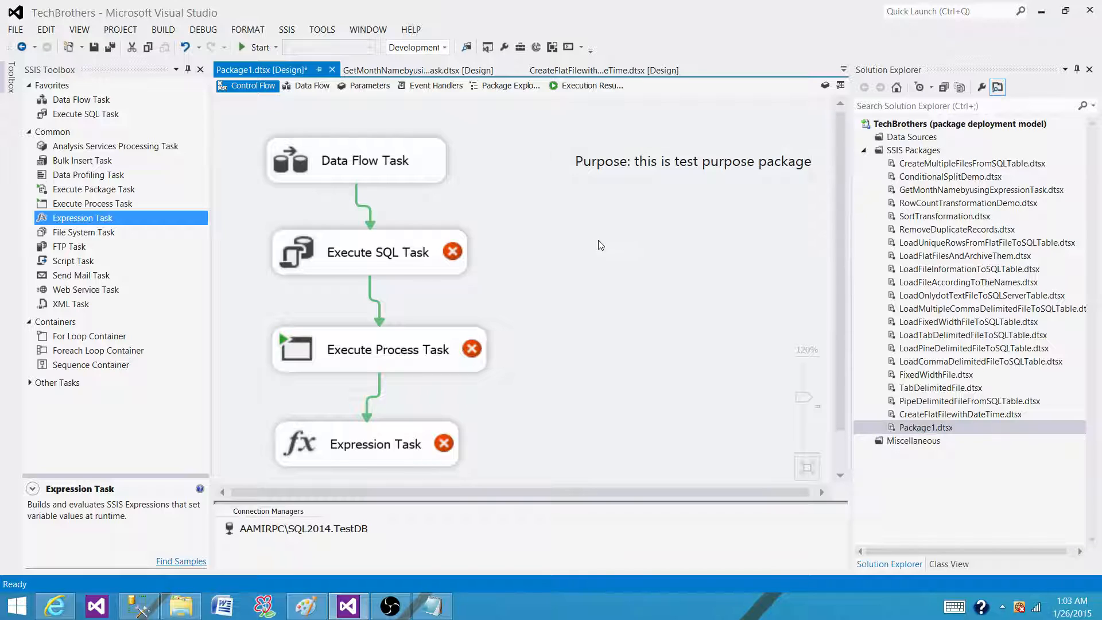
Add an annotation "Execute SQL task: Runs the stored procedure for us" beside the Execute SQL Task.
{"action": "right_click", "coordinate": [600, 245]}
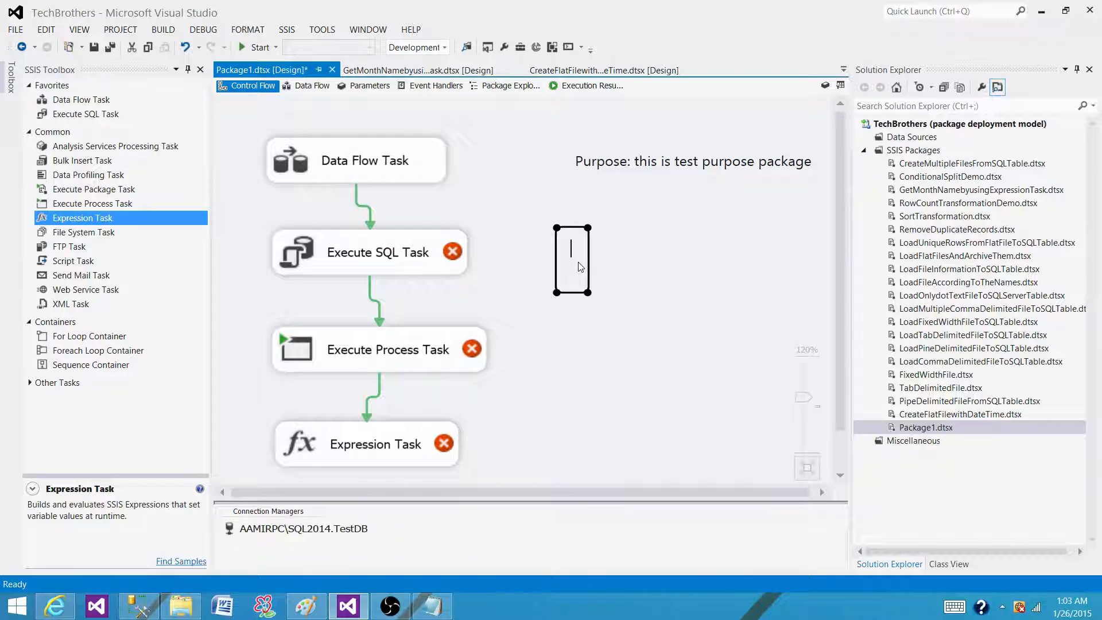
{"action": "type", "text": "Execute SQL task"}
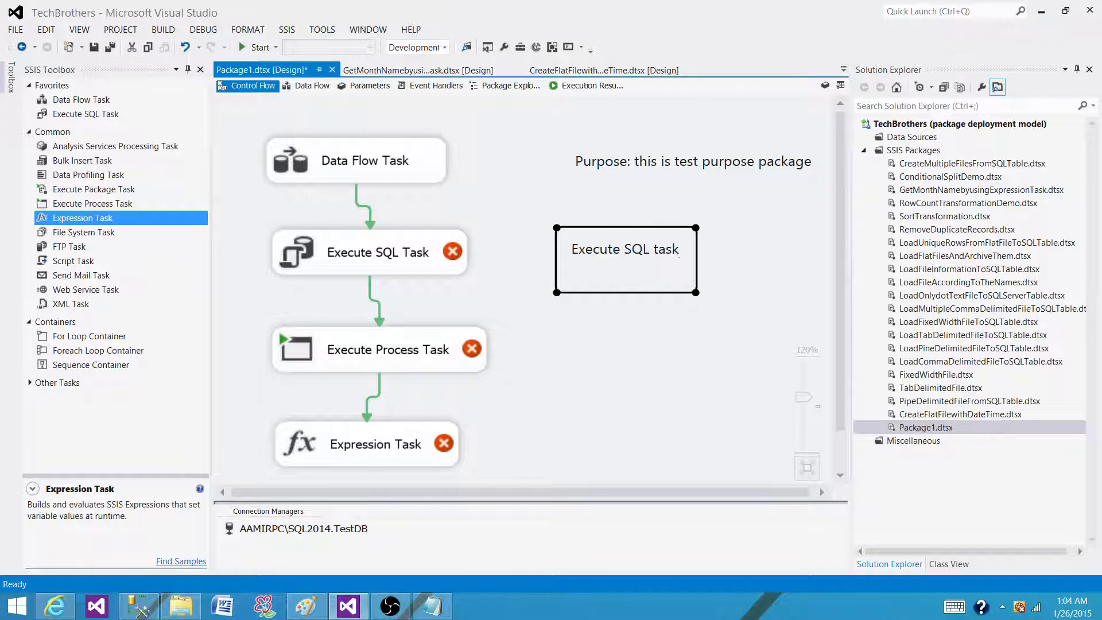
{"action": "type", "text": ": Runs t"}
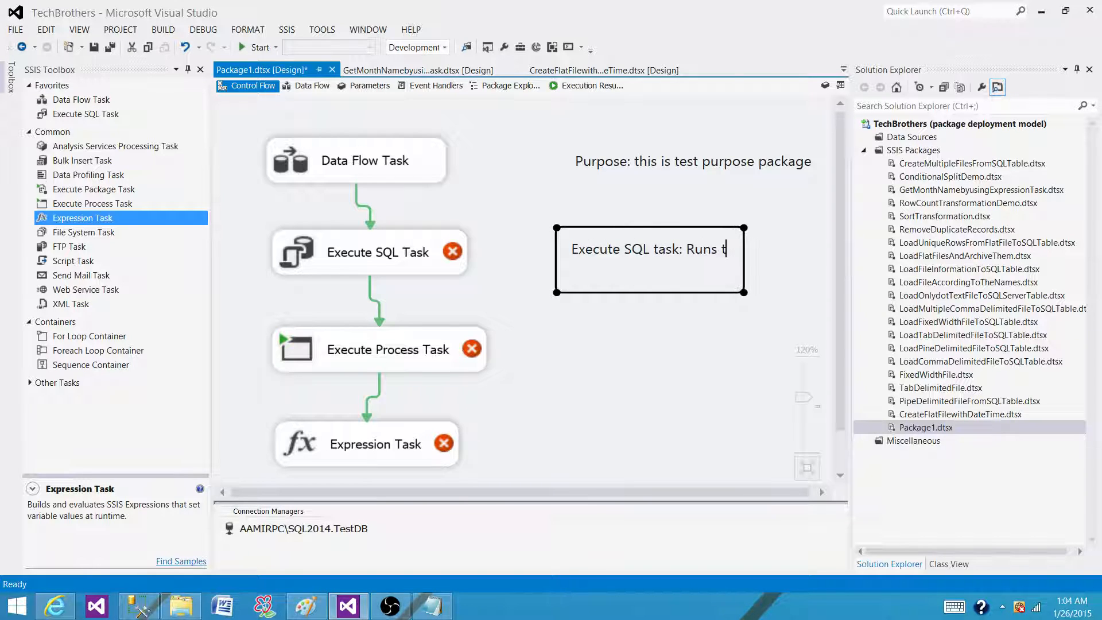
{"action": "type", "text": "he stored prod"}
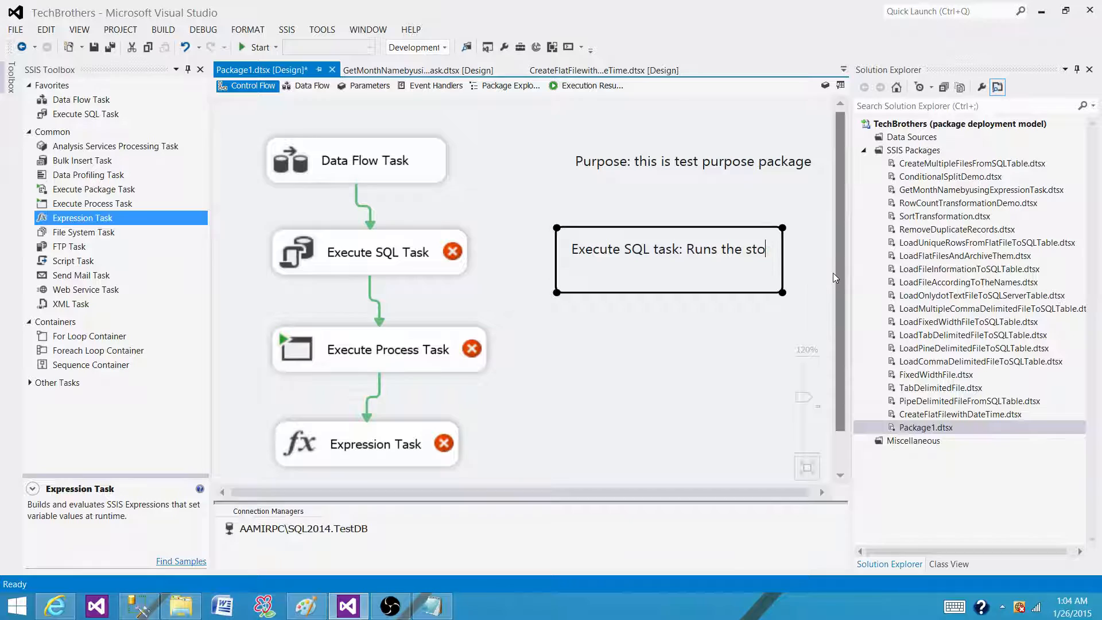
{"action": "type", "text": "red procedure for us"}
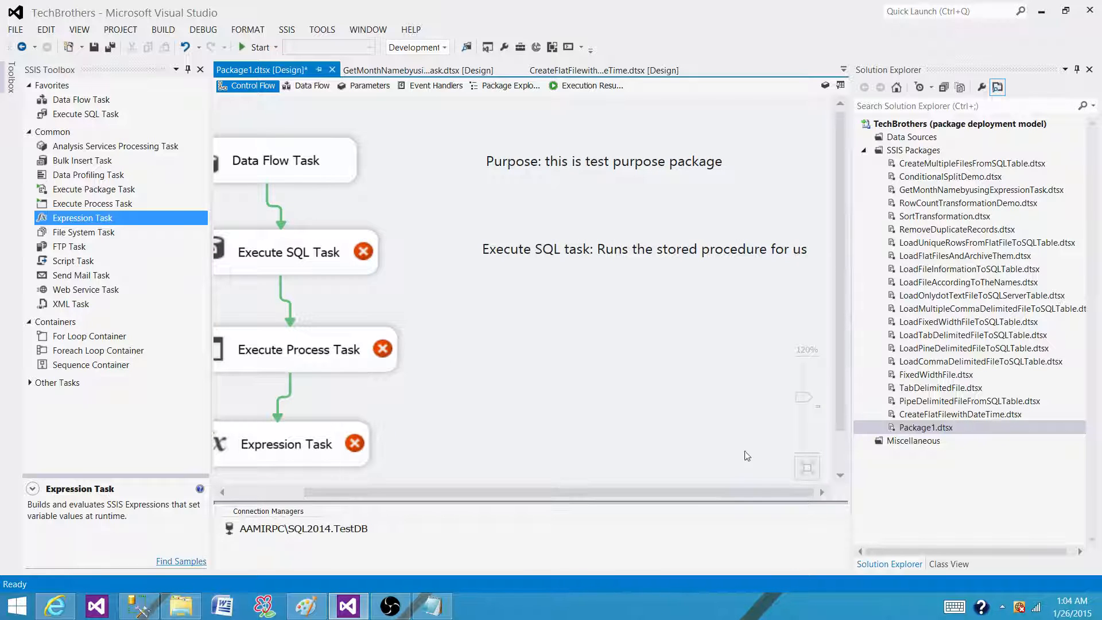
{"action": "mouse_move", "coordinate": [771, 263]}
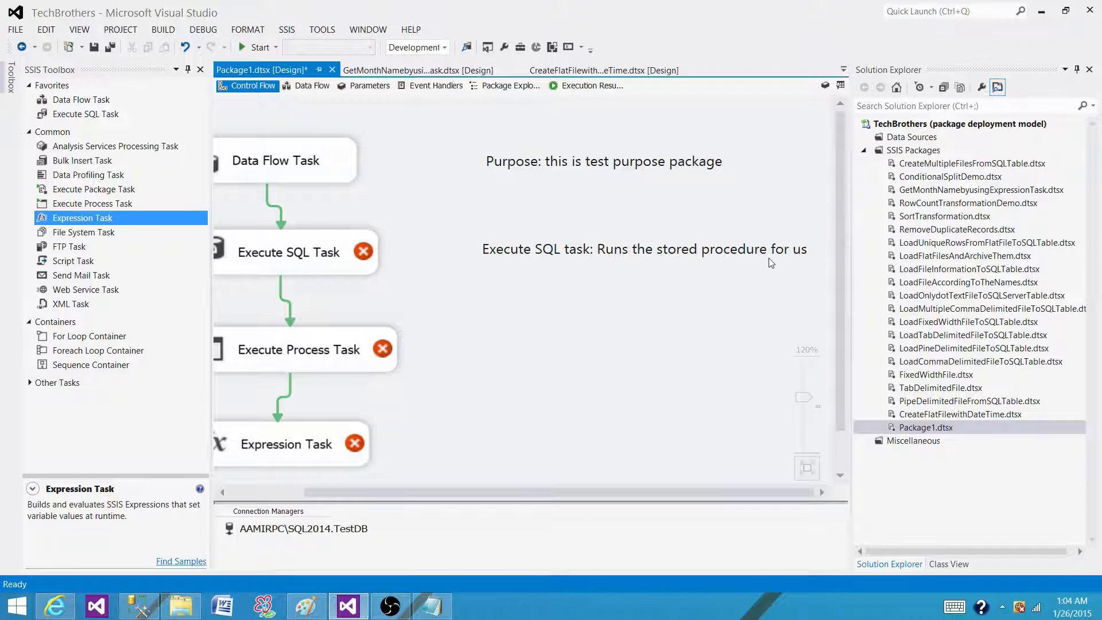
{"action": "mouse_move", "coordinate": [649, 287]}
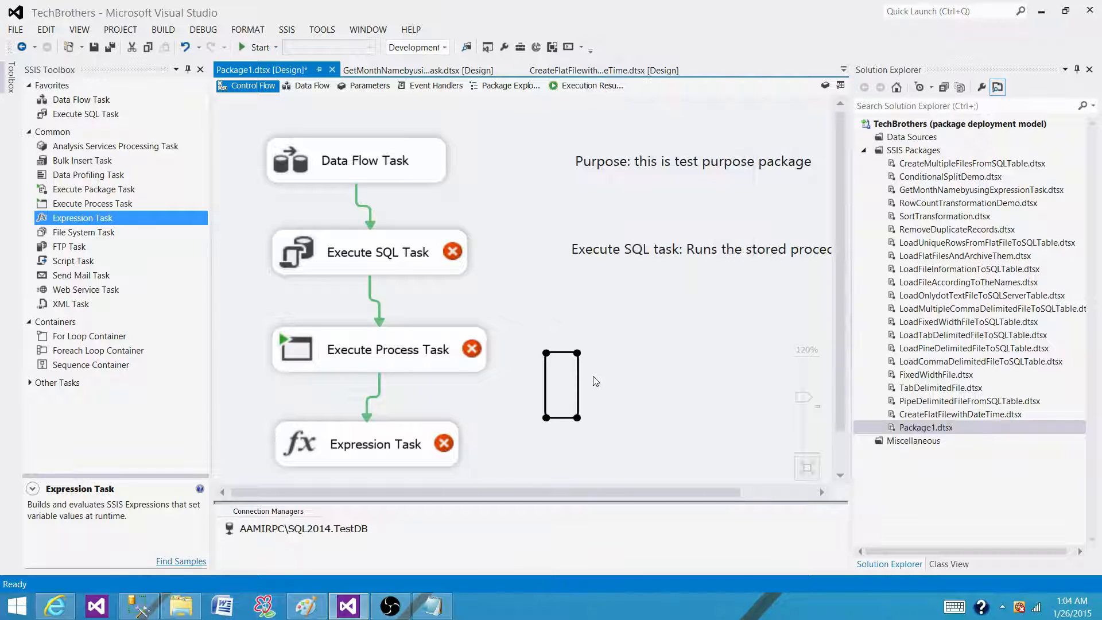
Write the note "These two tasks are just for test purpose" beside the lower tasks.
{"action": "type", "text": "These"}
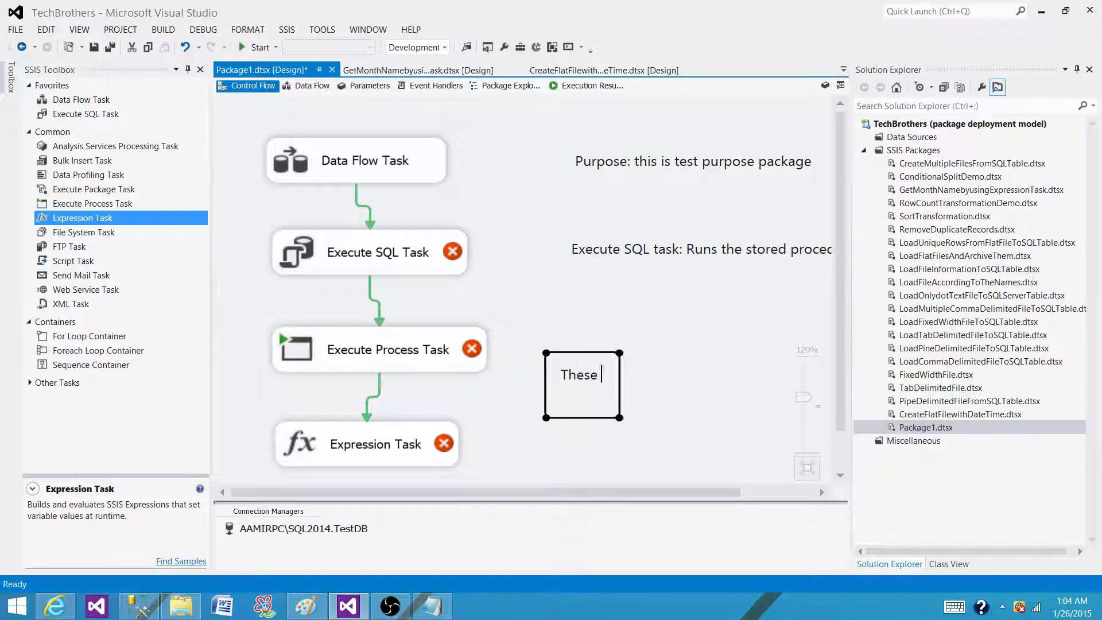
{"action": "type", "text": "two tasks are"}
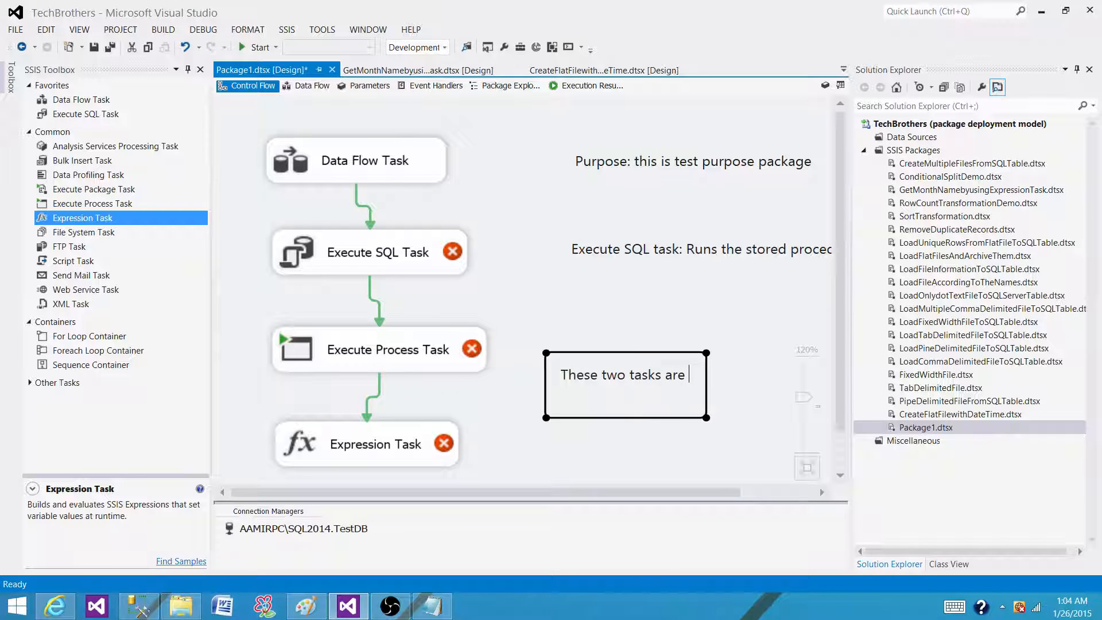
{"action": "type", "text": "just for t"}
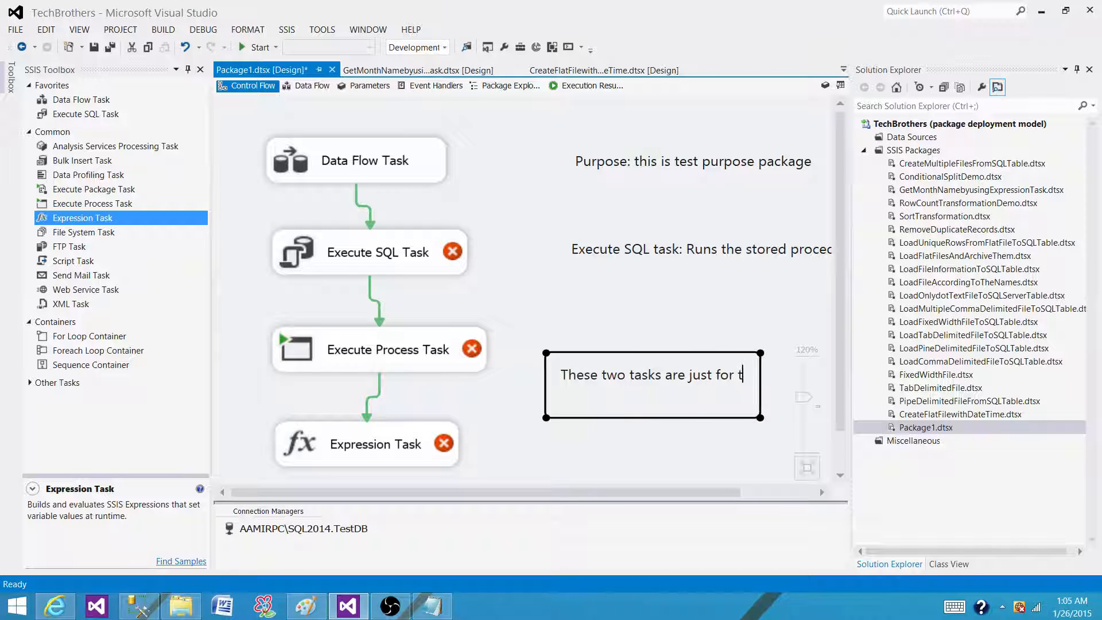
{"action": "type", "text": "test purpose"}
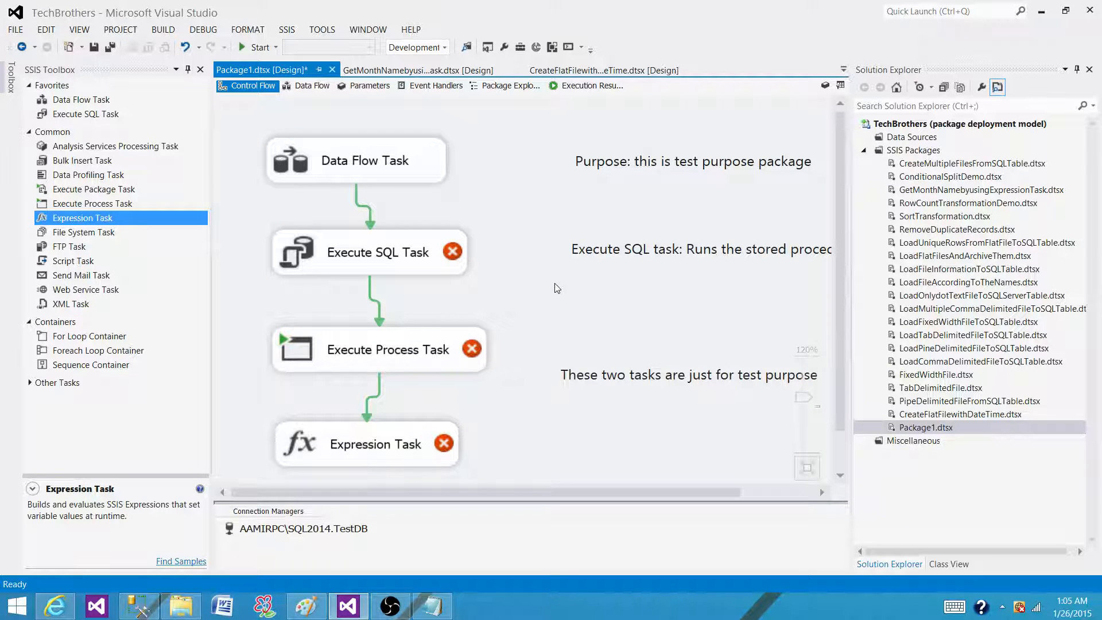
{"action": "mouse_move", "coordinate": [264, 29]}
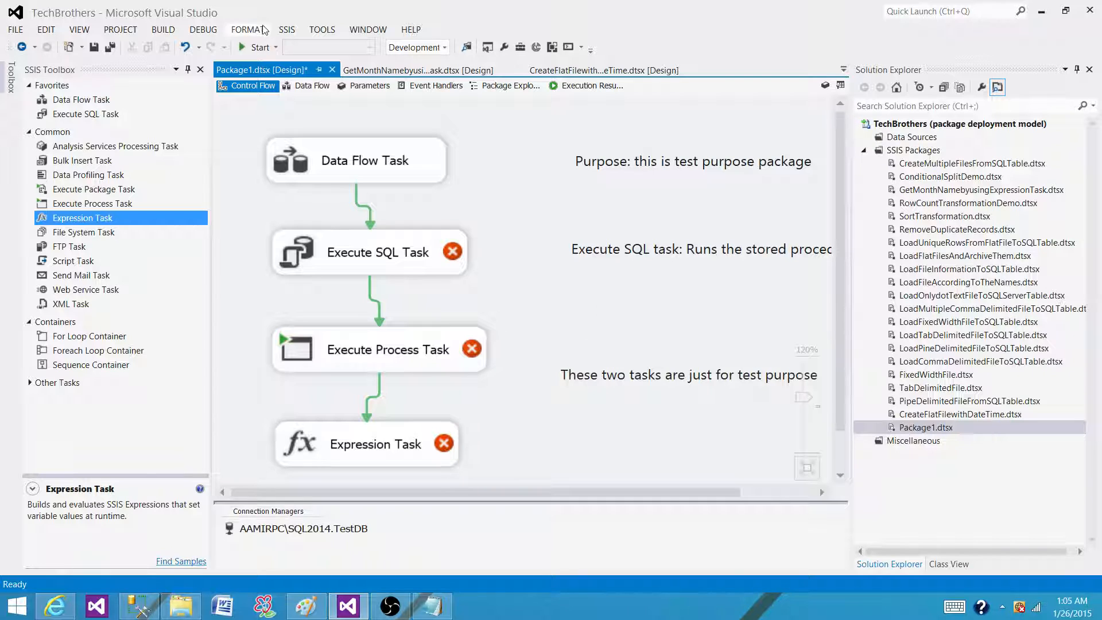
On the Data Flow surface, bring up Add Annotation from the right-click options.
{"action": "left_click", "coordinate": [313, 85]}
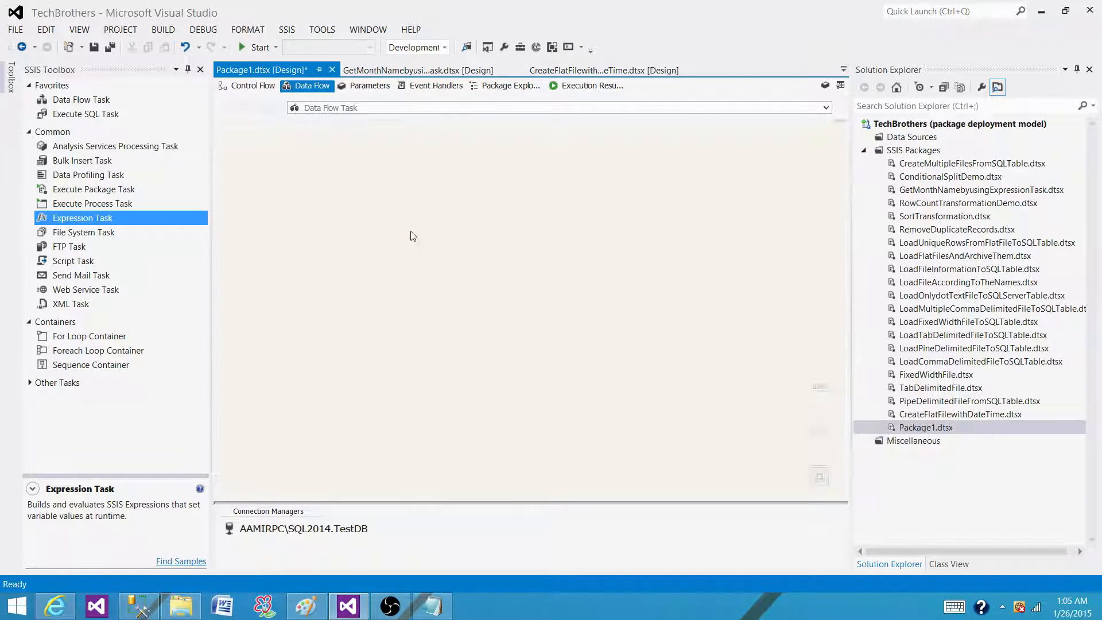
{"action": "right_click", "coordinate": [412, 235]}
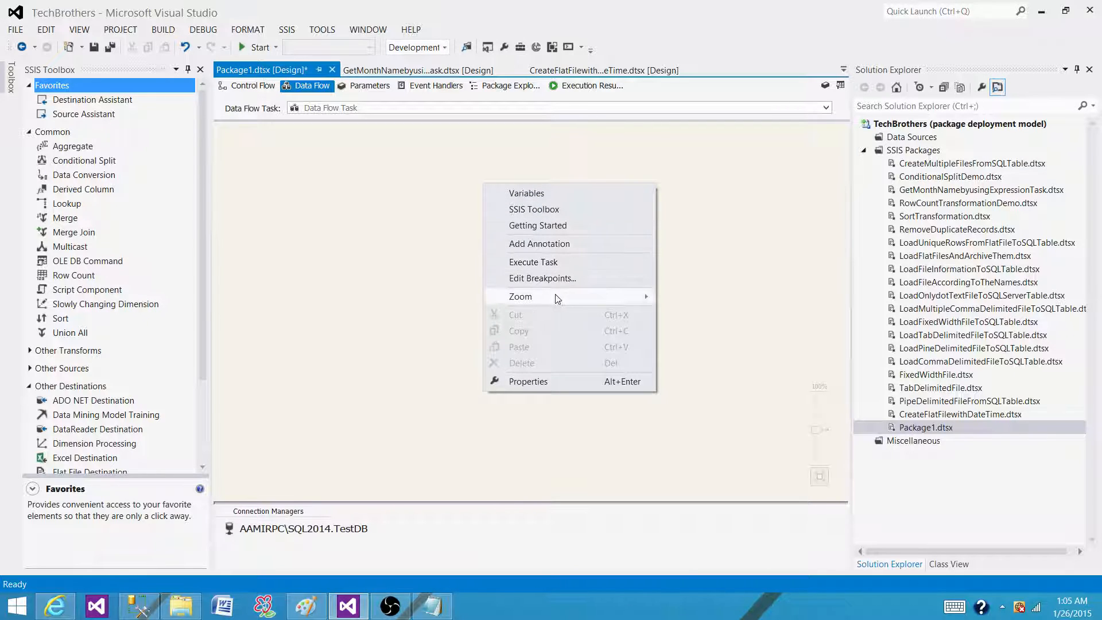
{"action": "left_click", "coordinate": [476, 182]}
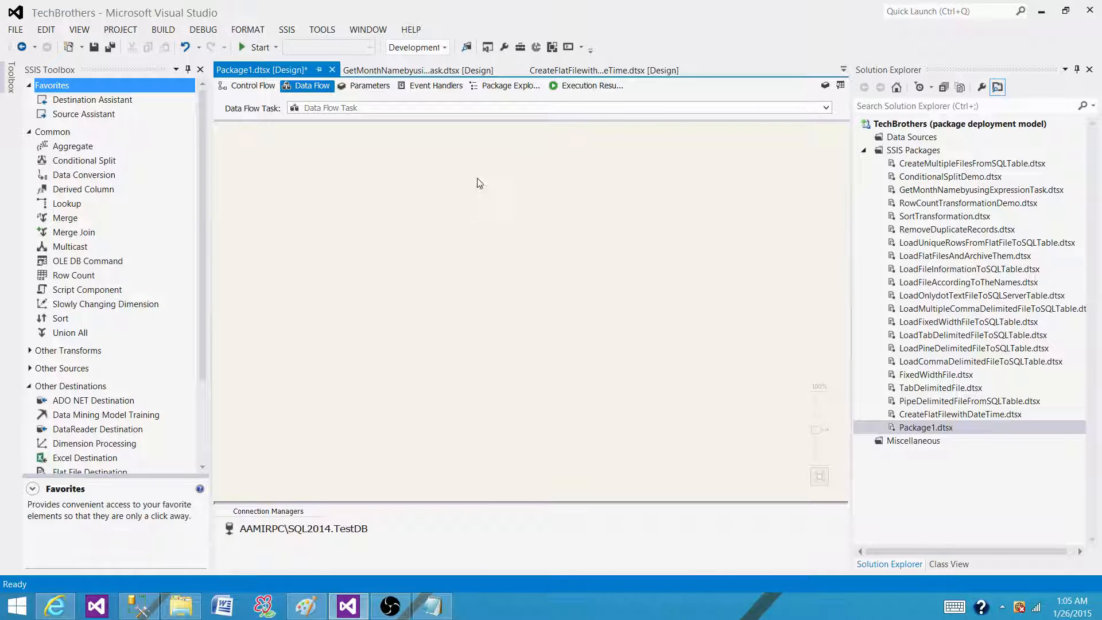
{"action": "right_click", "coordinate": [477, 182]}
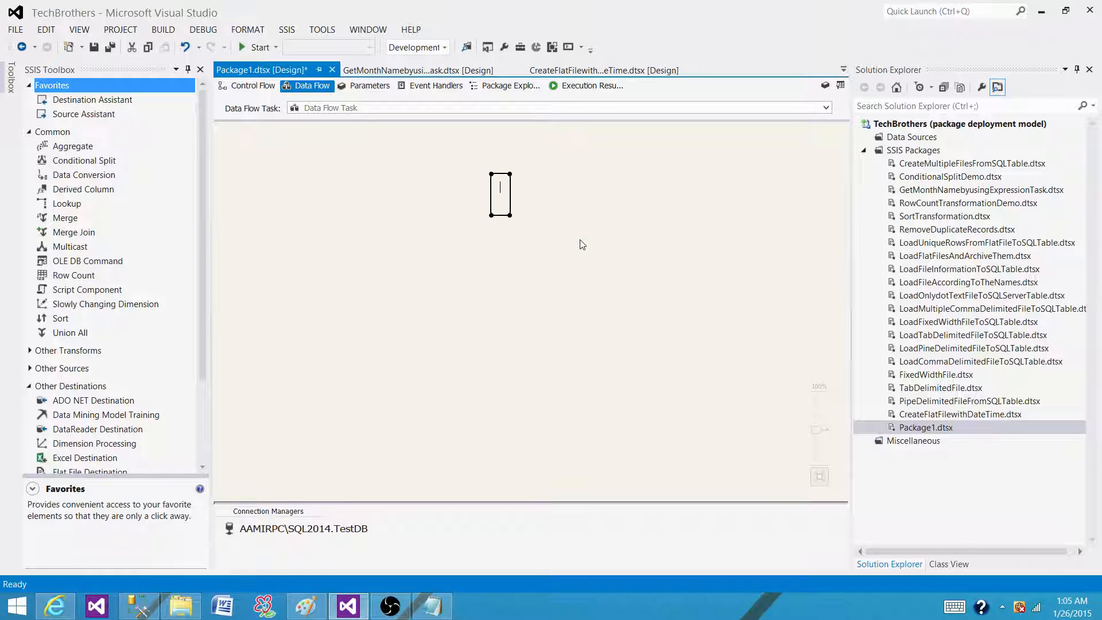
Enter "This is test annotation and it is for data flow task", fixing a typo along the way.
{"action": "type", "text": "This si"}
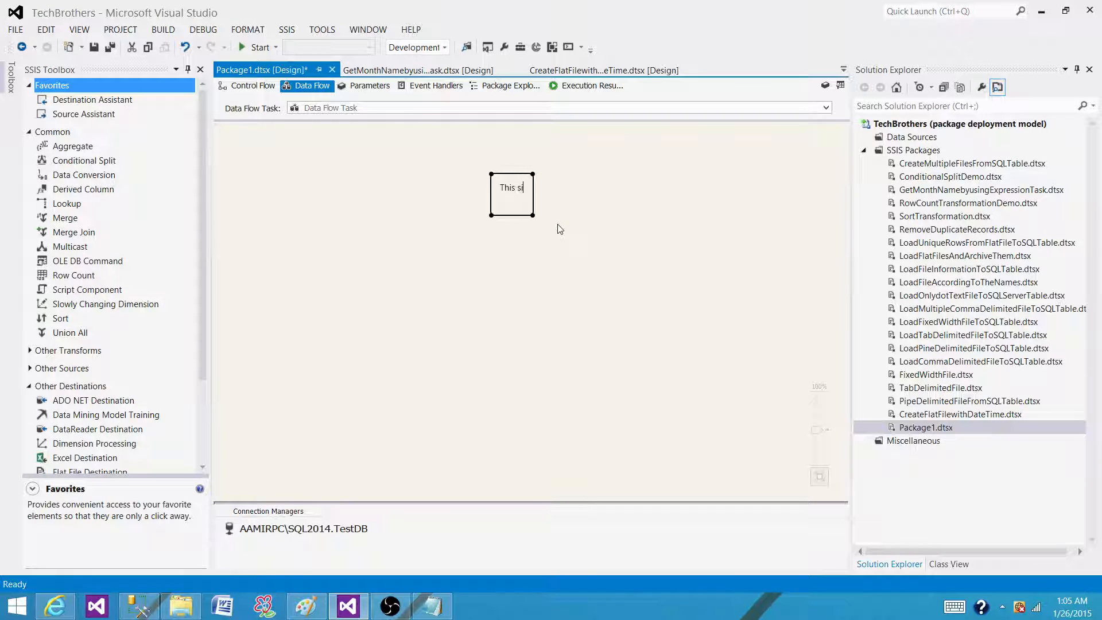
{"action": "key", "text": "BackSpace"}
{"action": "type", "text": "is test a"}
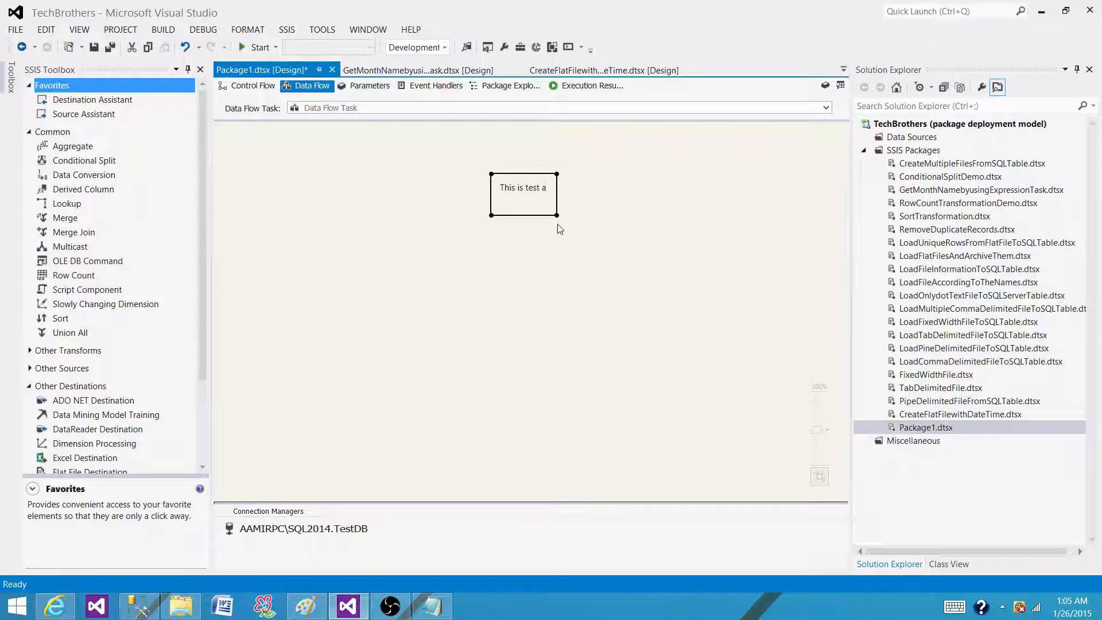
{"action": "type", "text": "nno"}
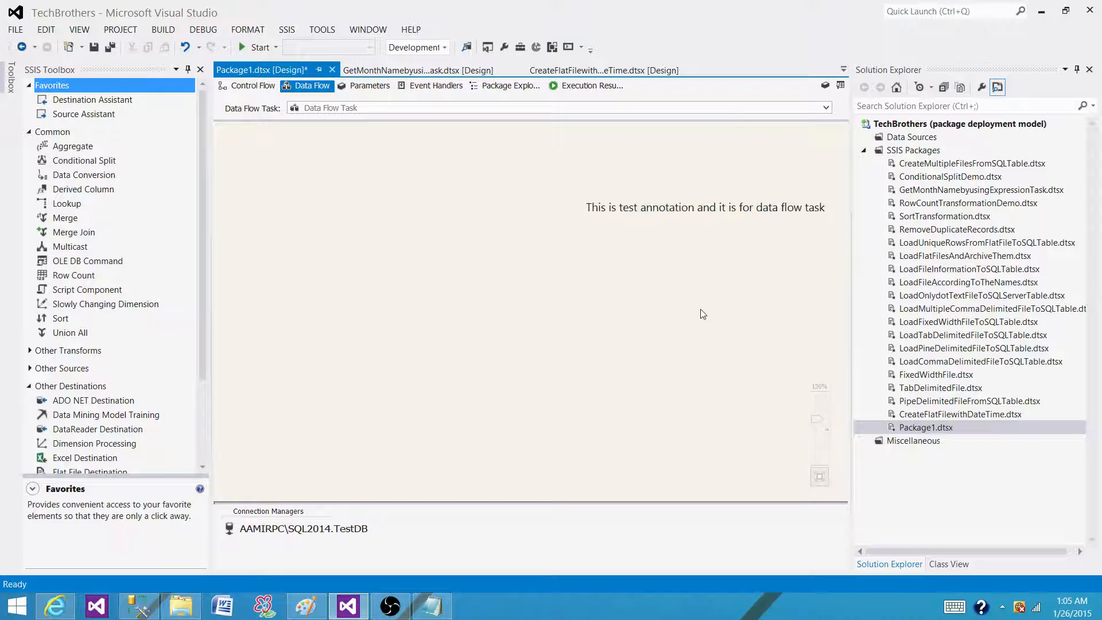
Check the Event Handlers surface also offers Add Annotation, then return to the Control Flow.
{"action": "left_click", "coordinate": [436, 85]}
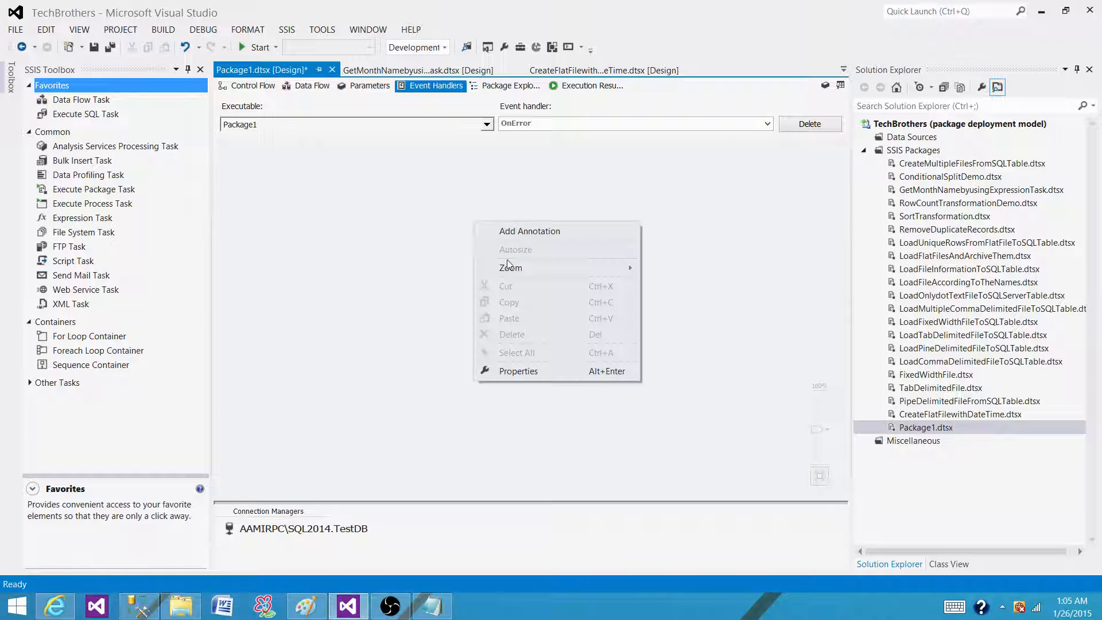
{"action": "mouse_move", "coordinate": [423, 205]}
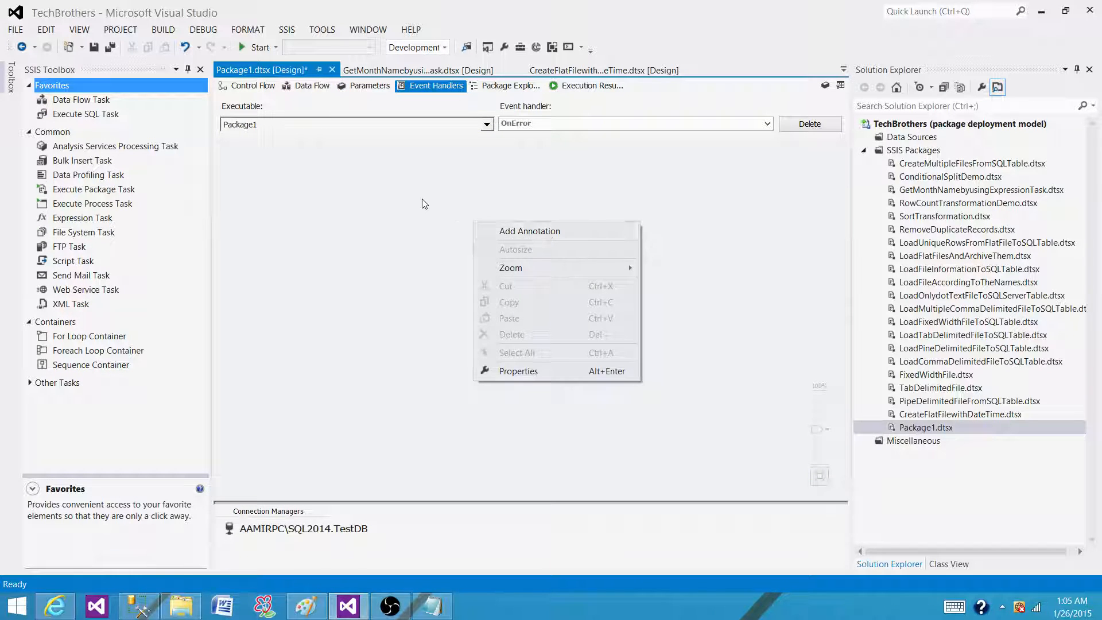
{"action": "left_click", "coordinate": [251, 85]}
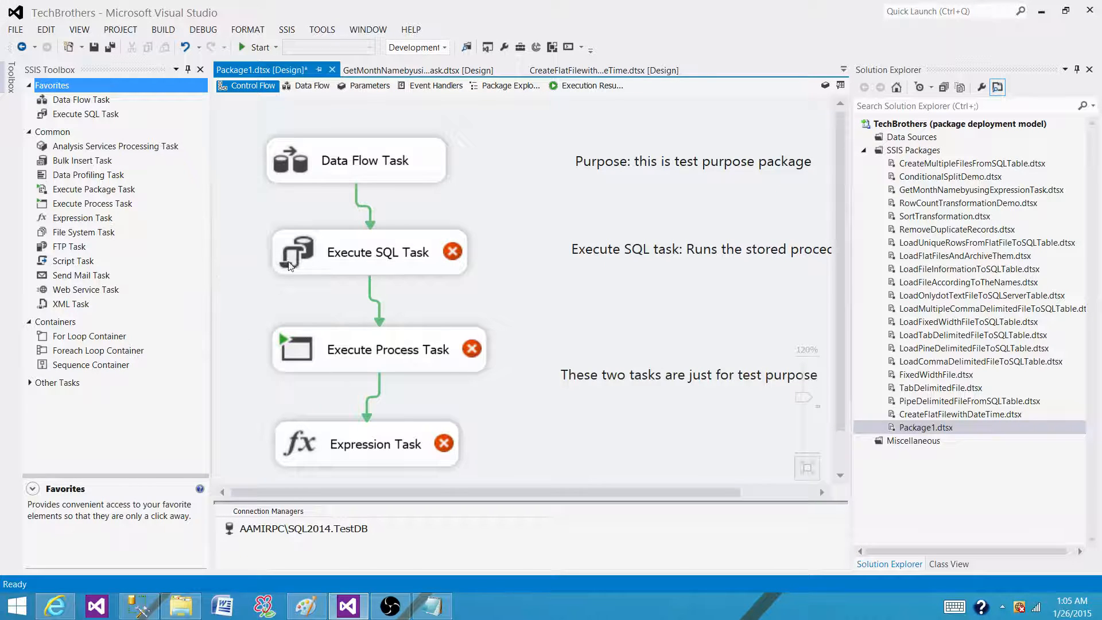
{"action": "left_click", "coordinate": [363, 251]}
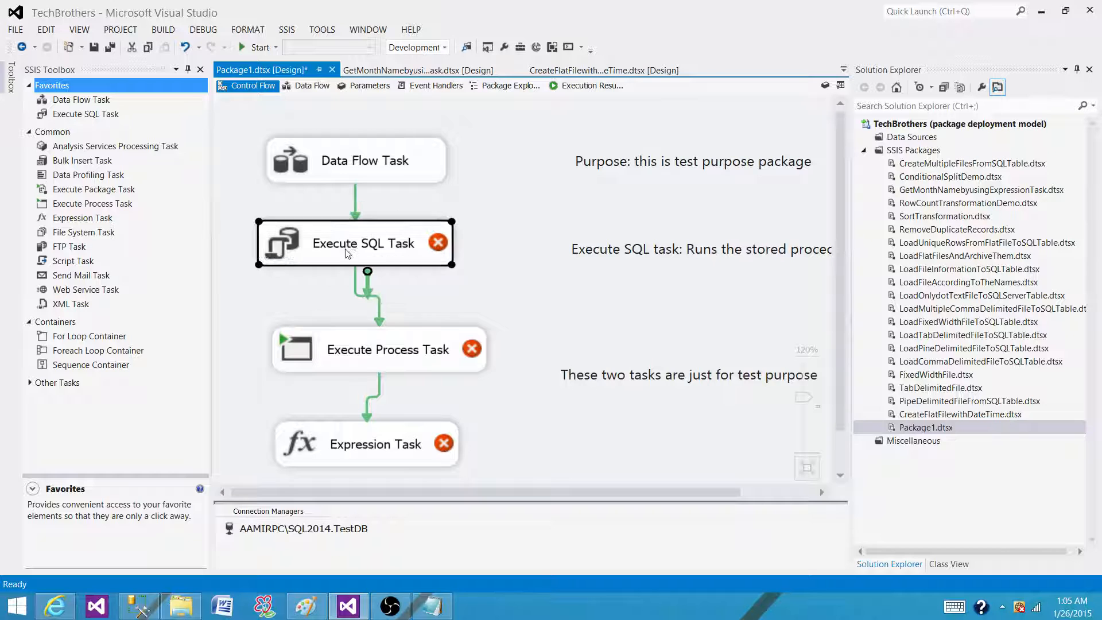
{"action": "left_click", "coordinate": [380, 349]}
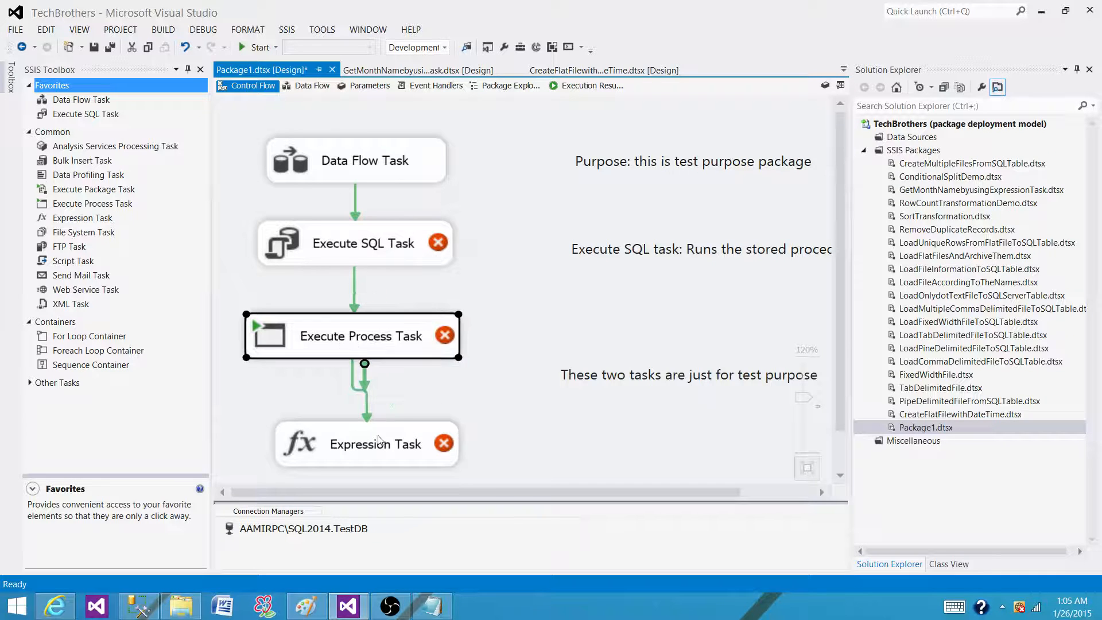
{"action": "left_click_drag", "start_coordinate": [375, 443], "coordinate": [360, 412]}
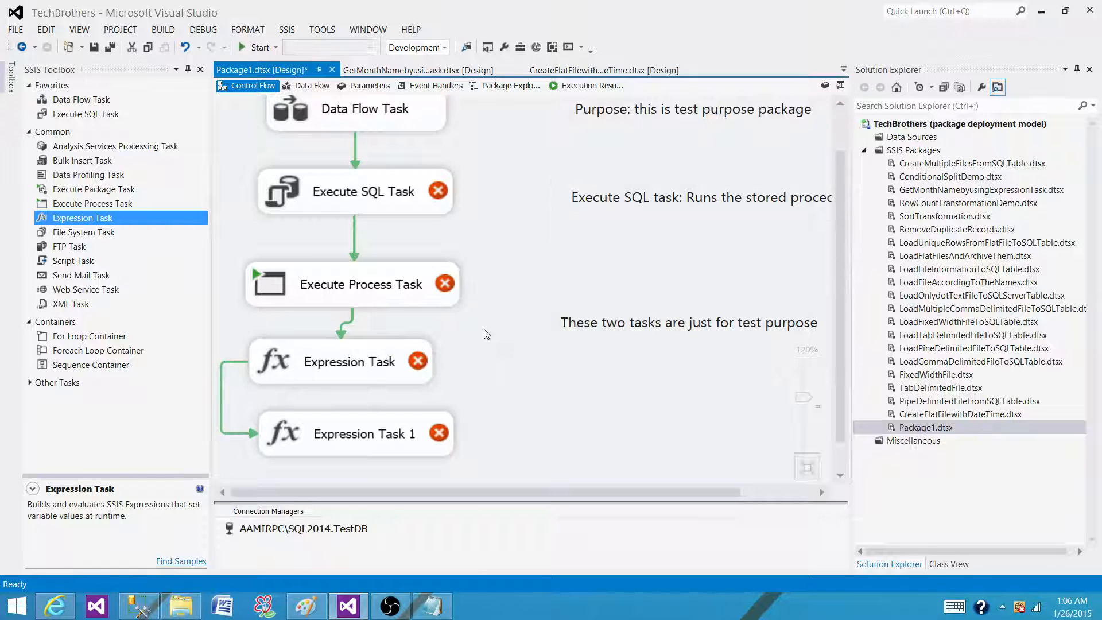
{"action": "left_click", "coordinate": [247, 30]}
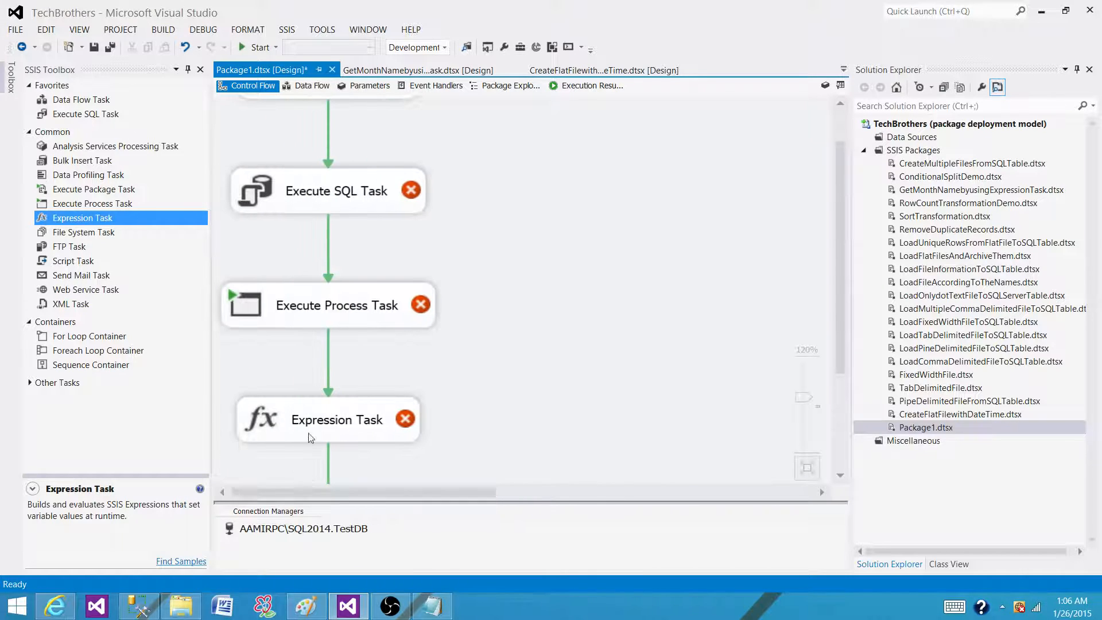
{"action": "scroll", "scroll_direction": "up", "scroll_amount": 3}
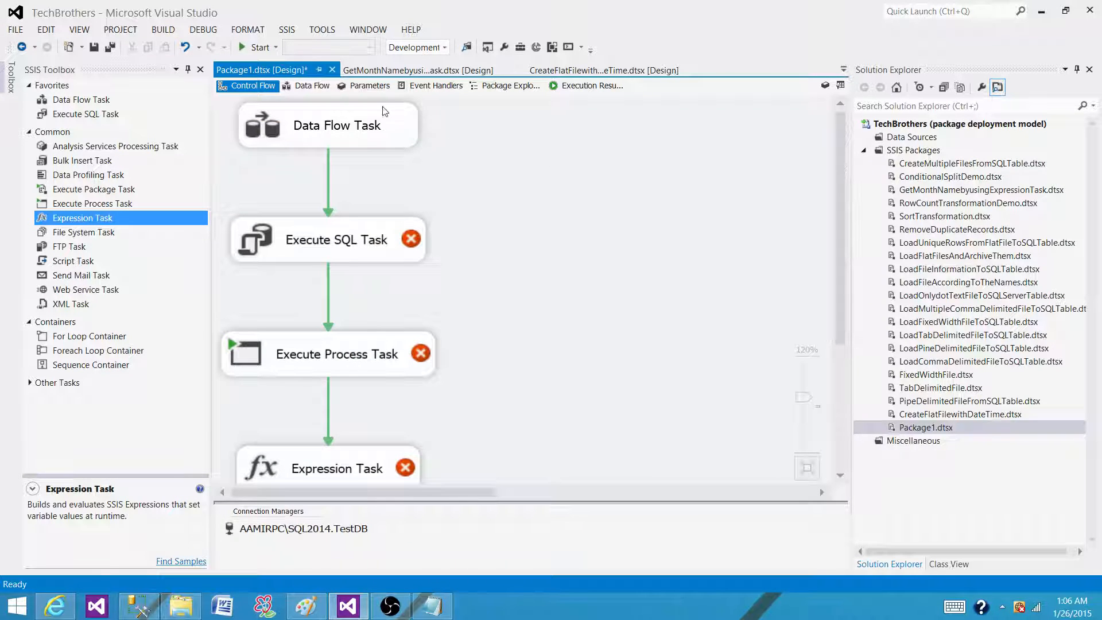
{"action": "scroll", "scroll_direction": "down", "scroll_amount": 3}
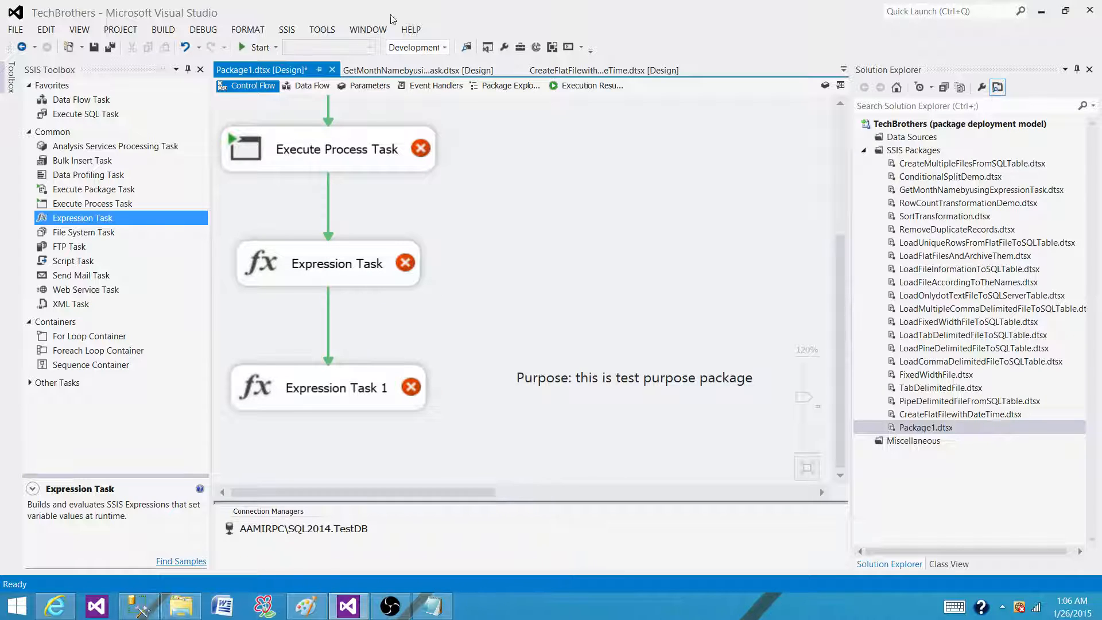
{"action": "mouse_move", "coordinate": [316, 308]}
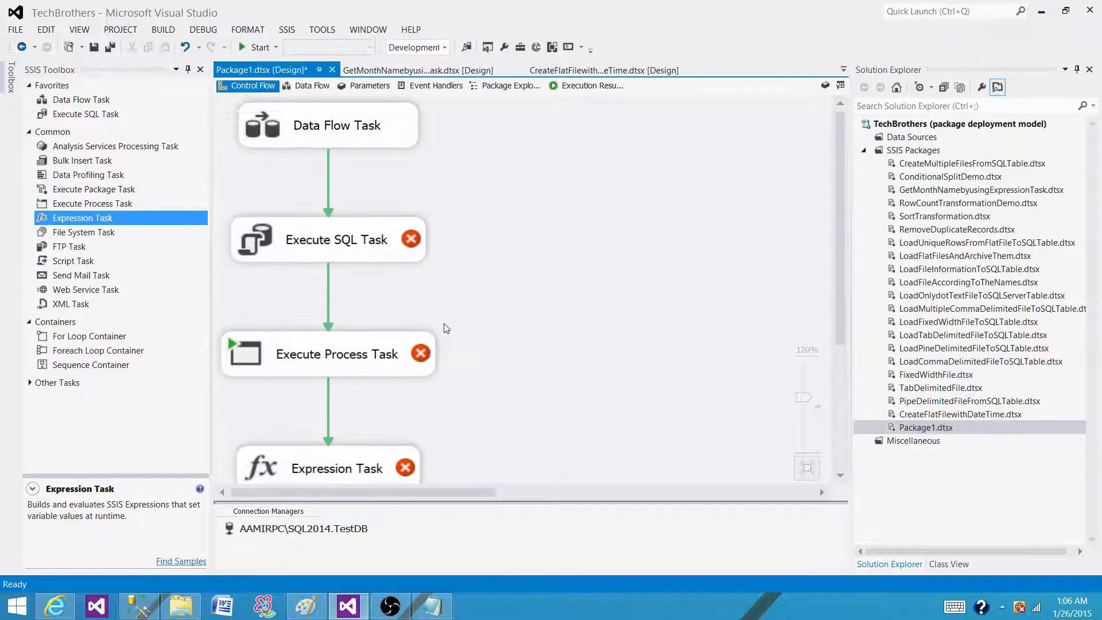
{"action": "scroll", "scroll_direction": "down", "scroll_amount": 3}
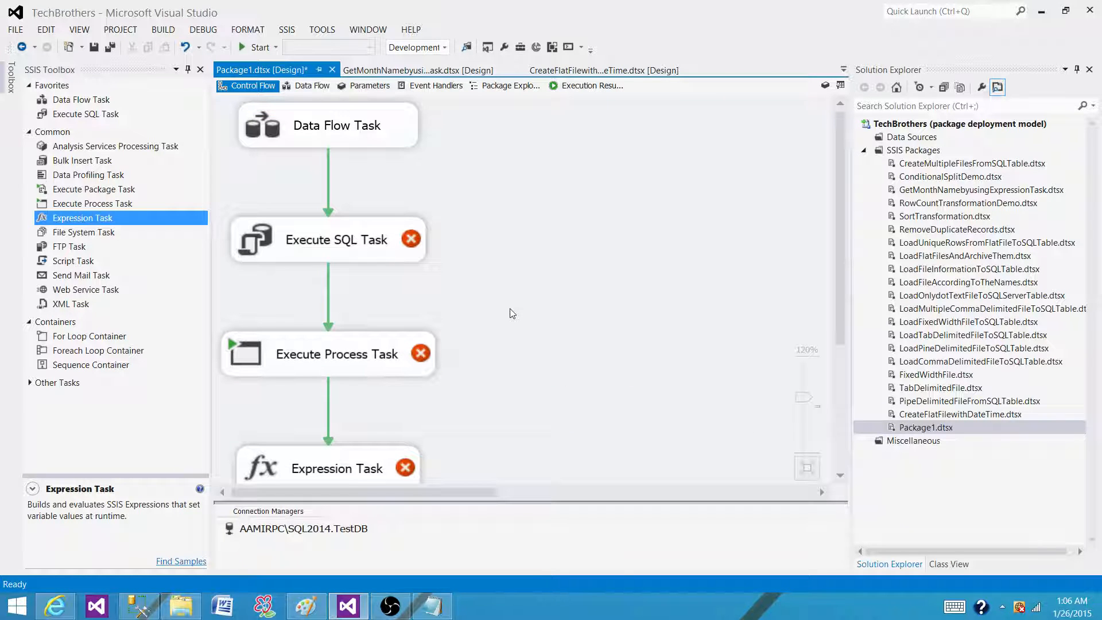
{"action": "mouse_move", "coordinate": [345, 160]}
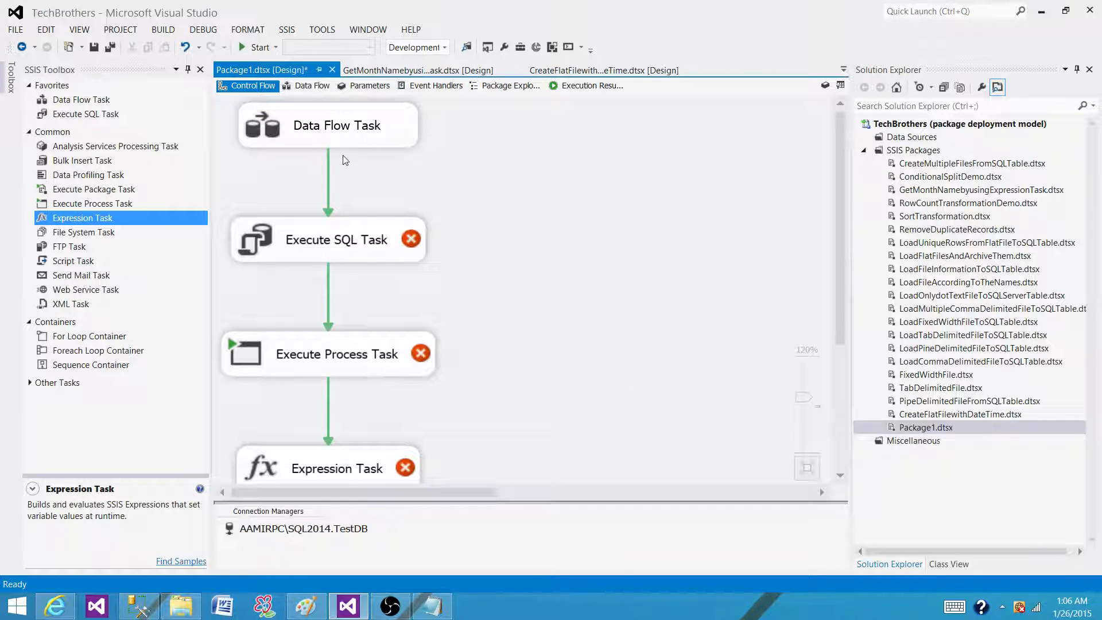
Auto-lay out the whole control flow diagram via Format > Auto Layout > Diagram.
{"action": "left_click", "coordinate": [246, 30]}
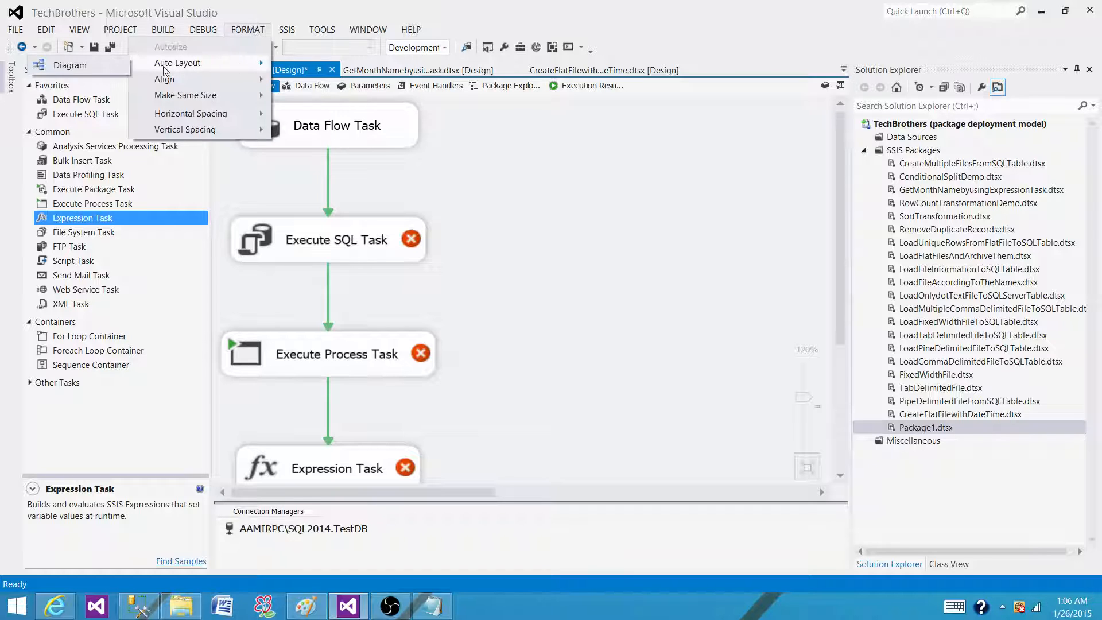
{"action": "left_click", "coordinate": [164, 79]}
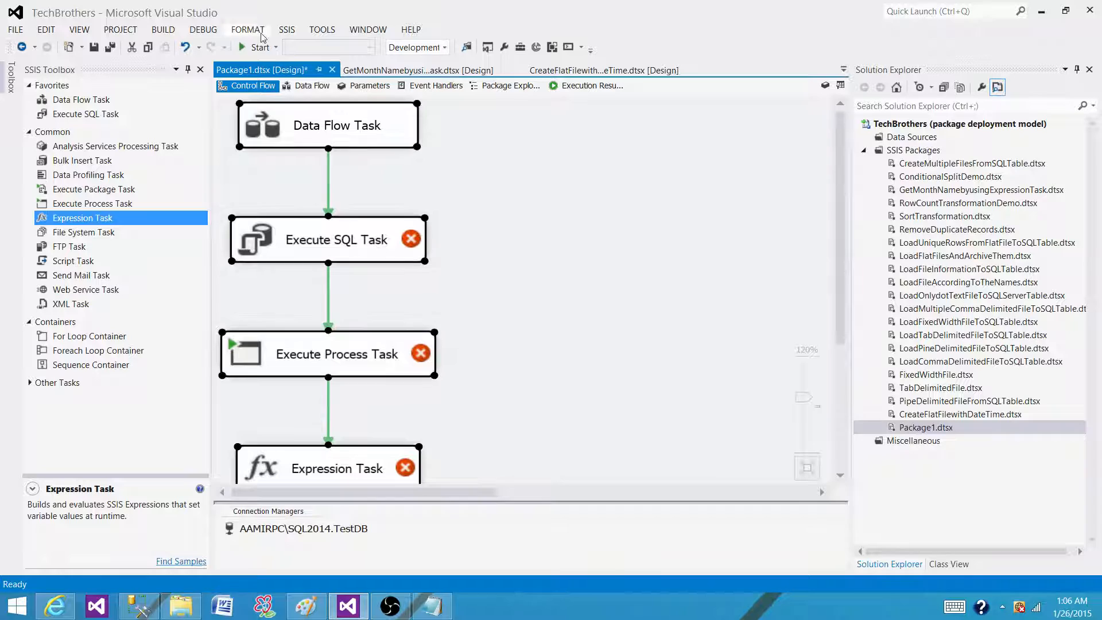
{"action": "left_click", "coordinate": [247, 30]}
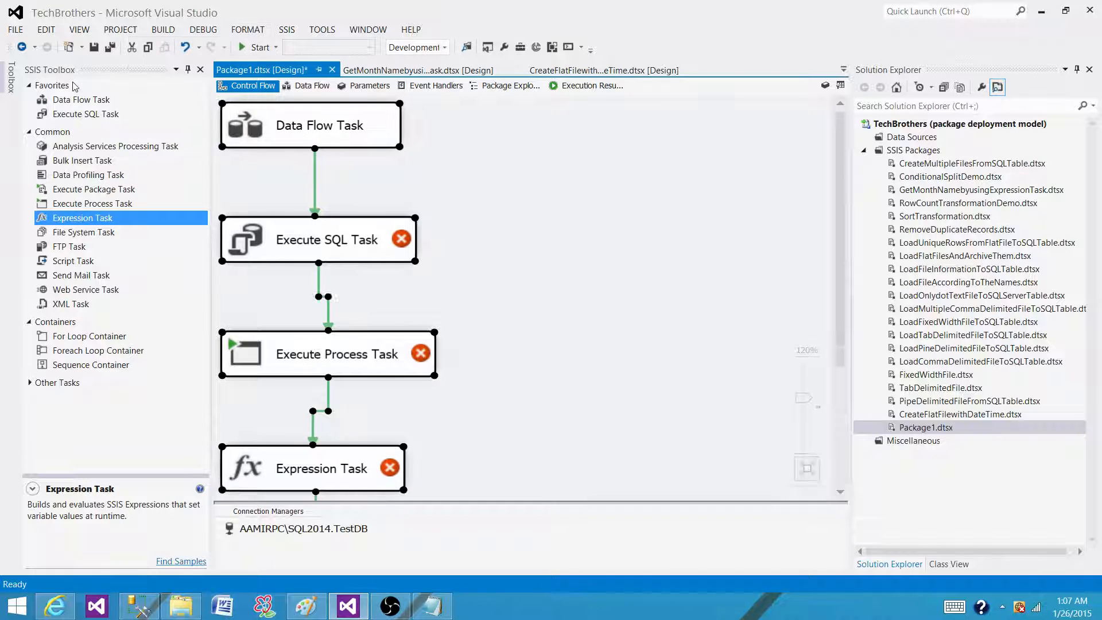
{"action": "mouse_move", "coordinate": [838, 245]}
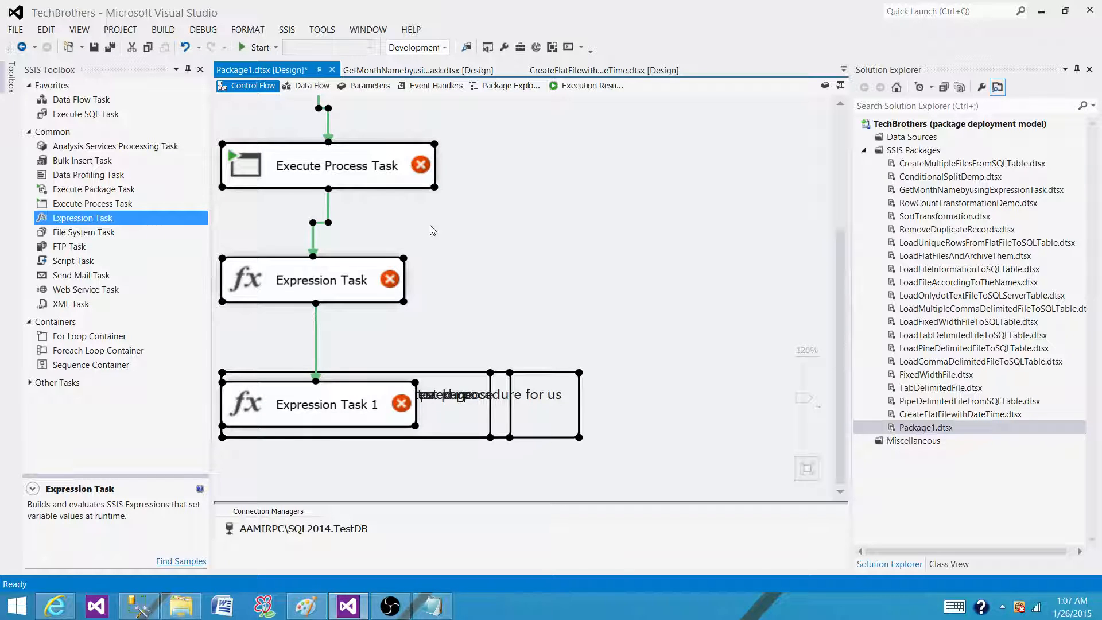
{"action": "mouse_move", "coordinate": [553, 363]}
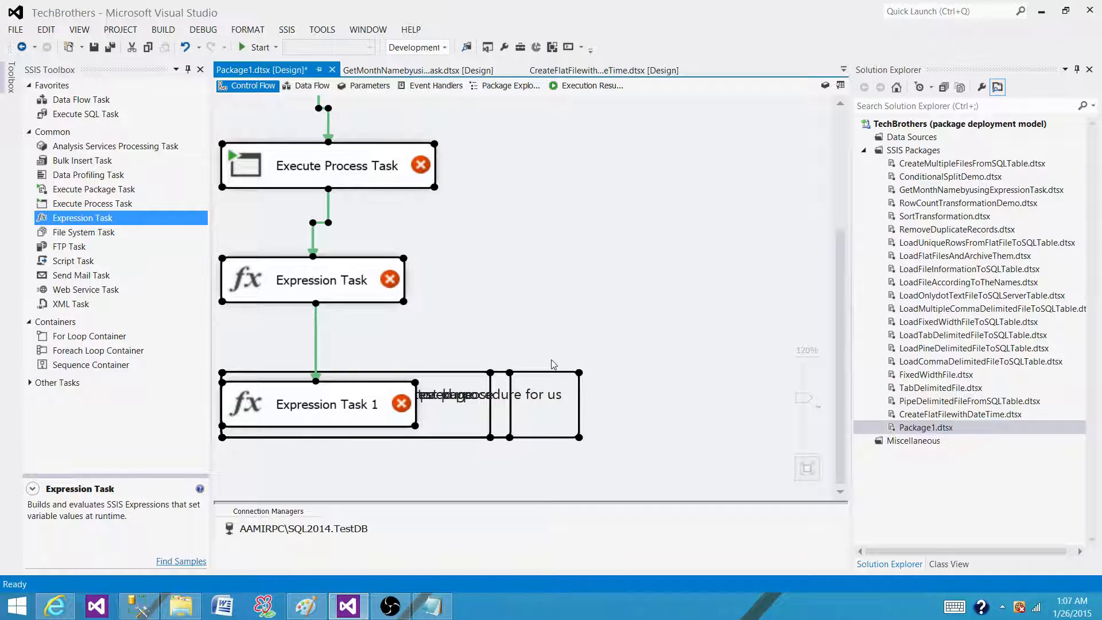
{"action": "mouse_move", "coordinate": [609, 367]}
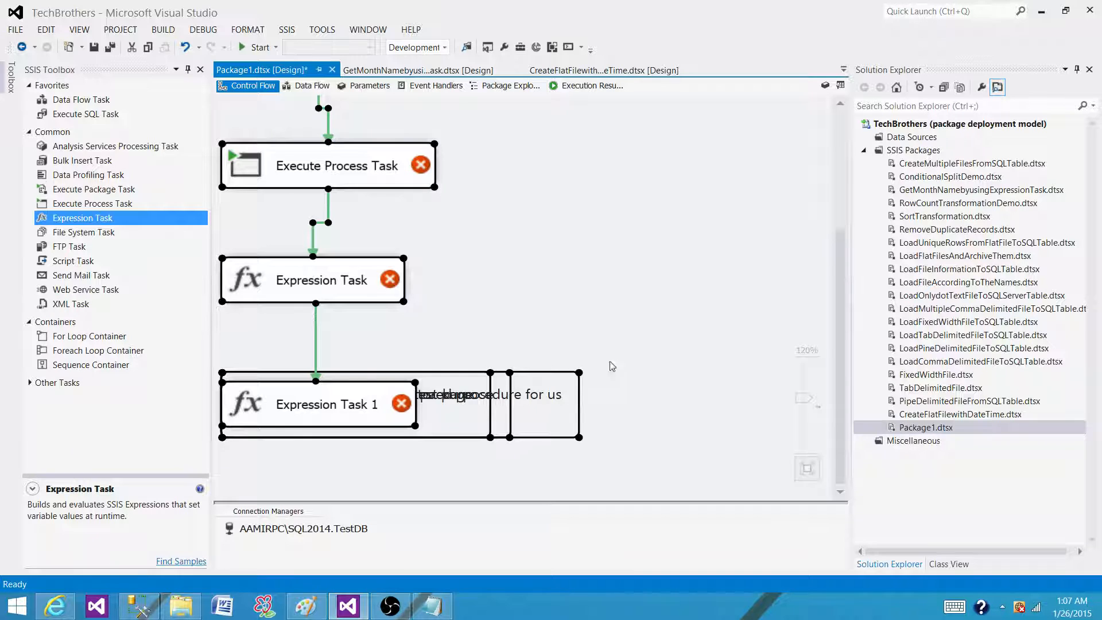
{"action": "mouse_move", "coordinate": [354, 145]}
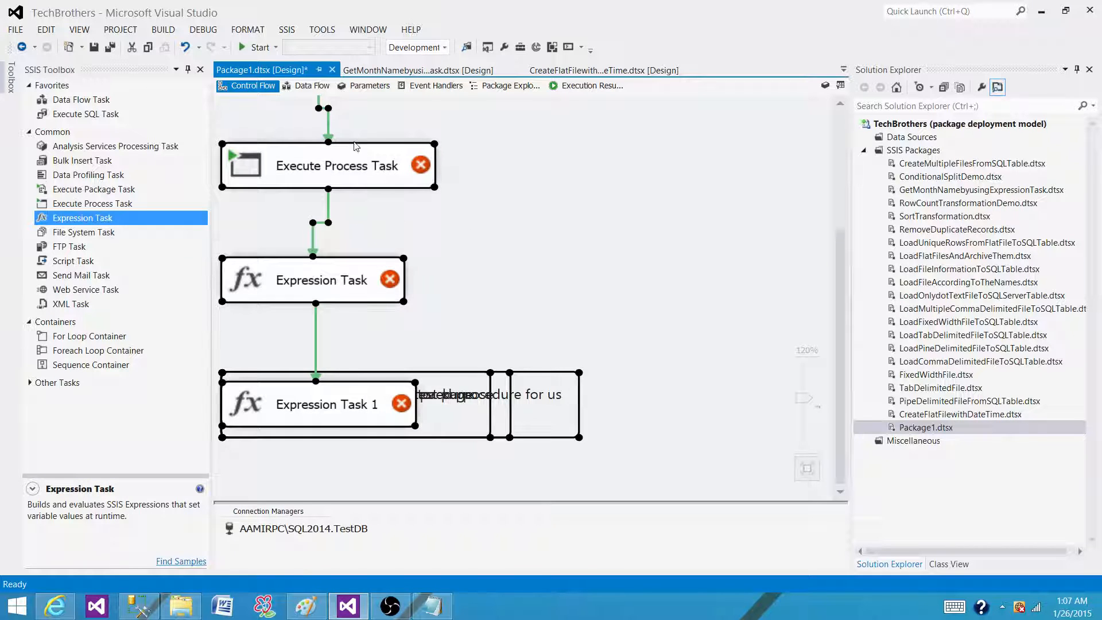
{"action": "mouse_move", "coordinate": [247, 30]}
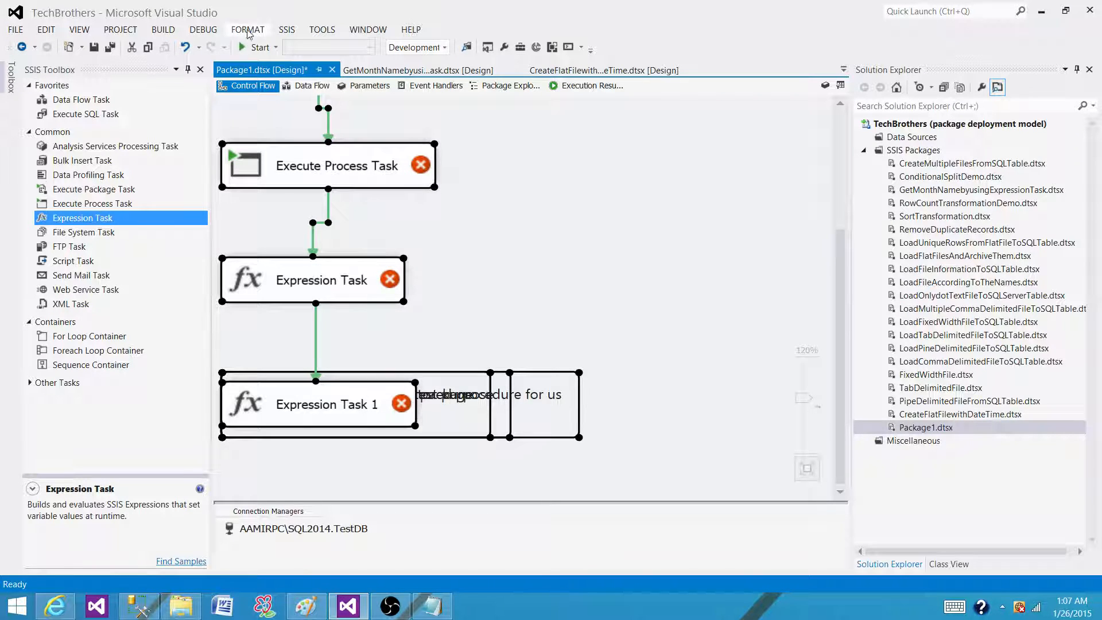
Apply Format > Align to the selected tasks and notes so they sit readable beside the chain.
{"action": "left_click", "coordinate": [246, 29]}
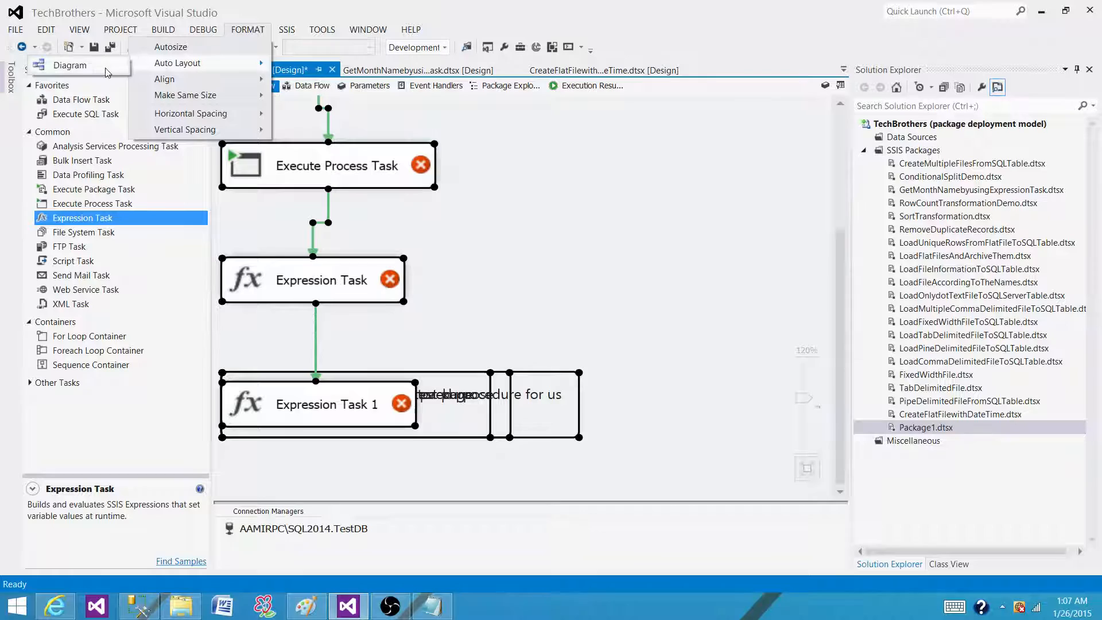
{"action": "left_click", "coordinate": [164, 79]}
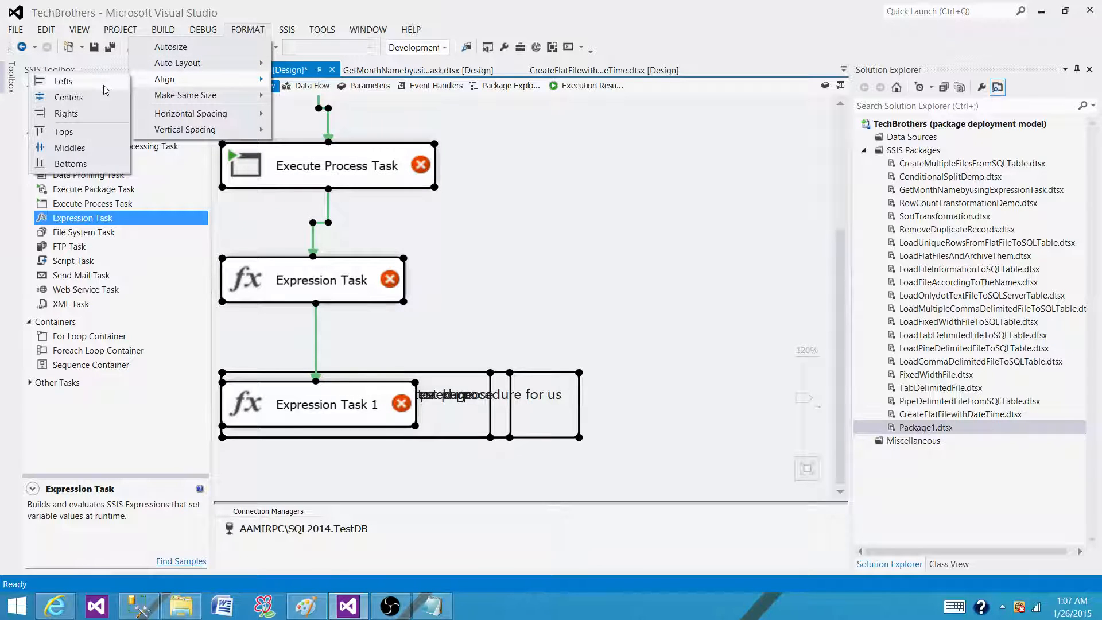
{"action": "mouse_move", "coordinate": [76, 139]}
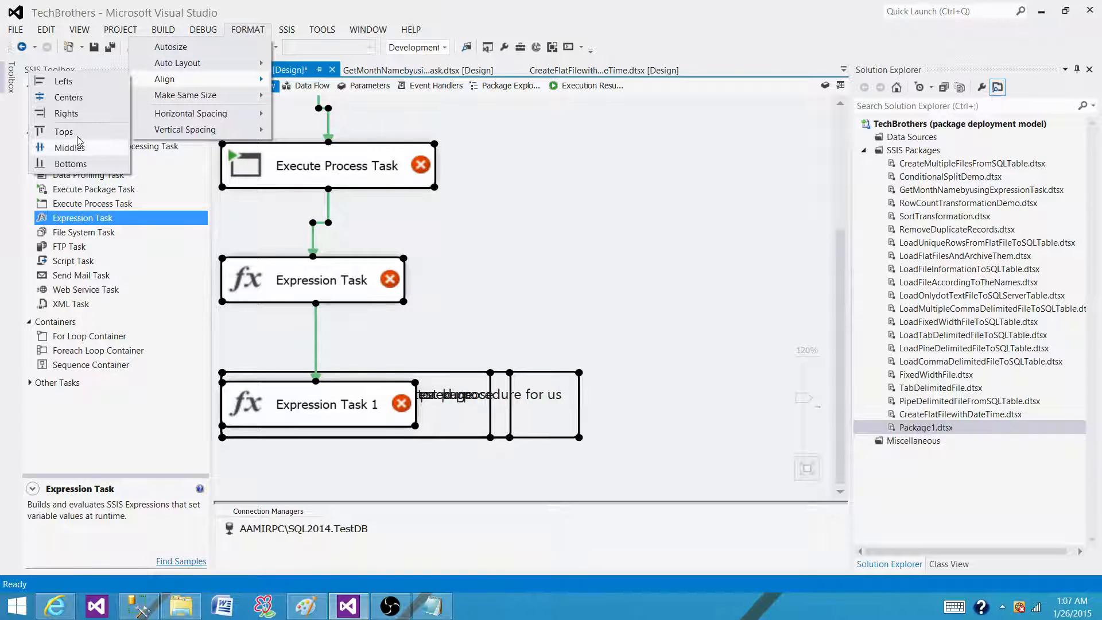
{"action": "left_click", "coordinate": [524, 386]}
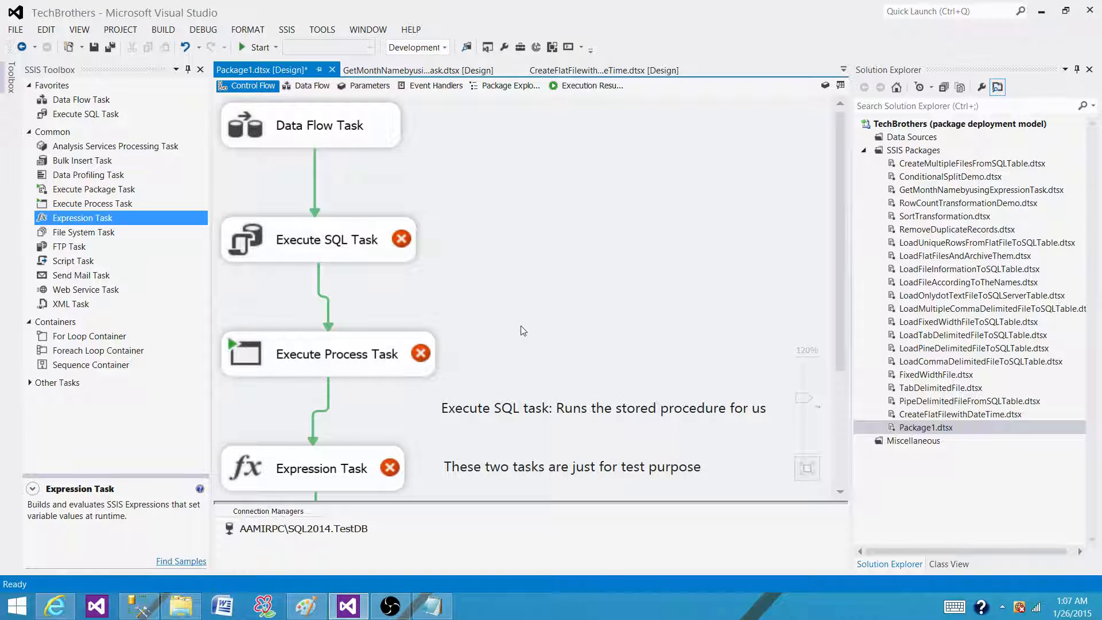
{"action": "mouse_move", "coordinate": [456, 301]}
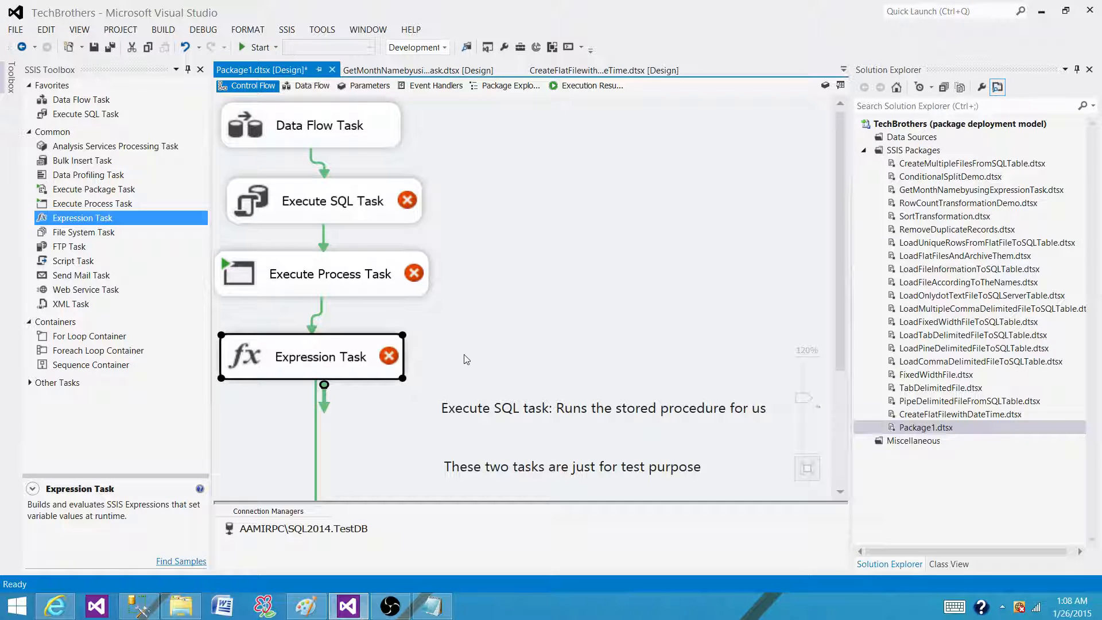
{"action": "left_click", "coordinate": [461, 327]}
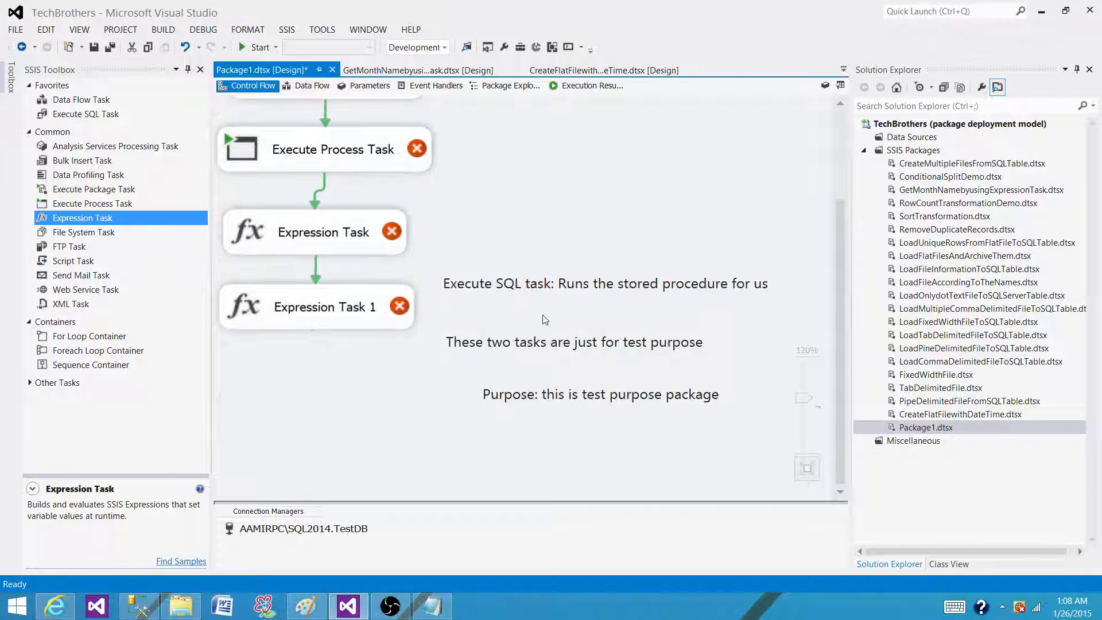
{"action": "mouse_move", "coordinate": [699, 265]}
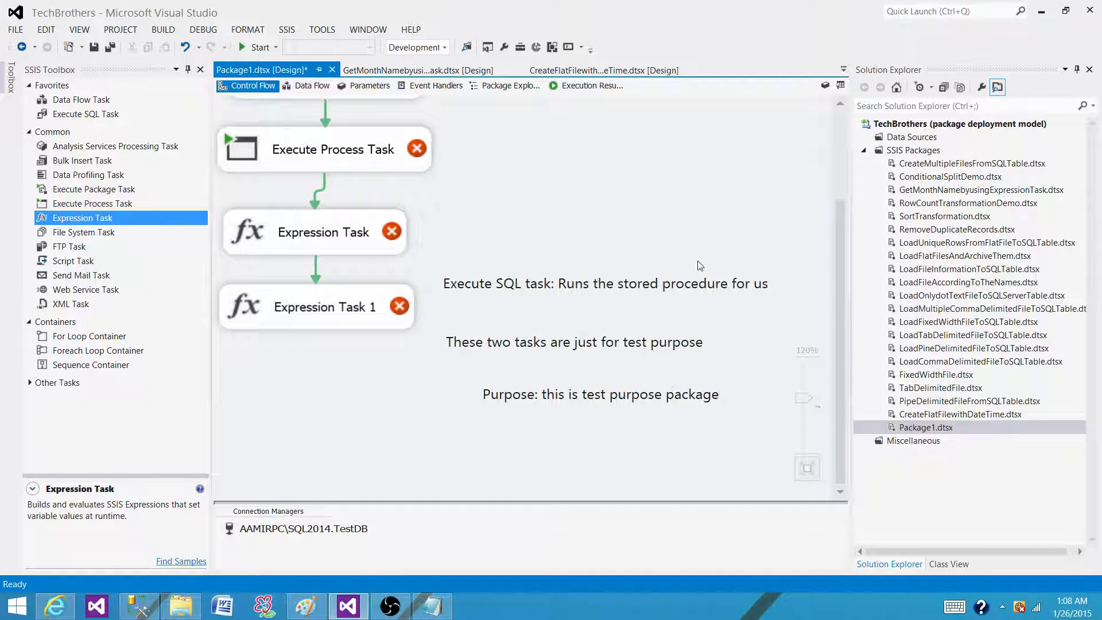
{"action": "mouse_move", "coordinate": [639, 254]}
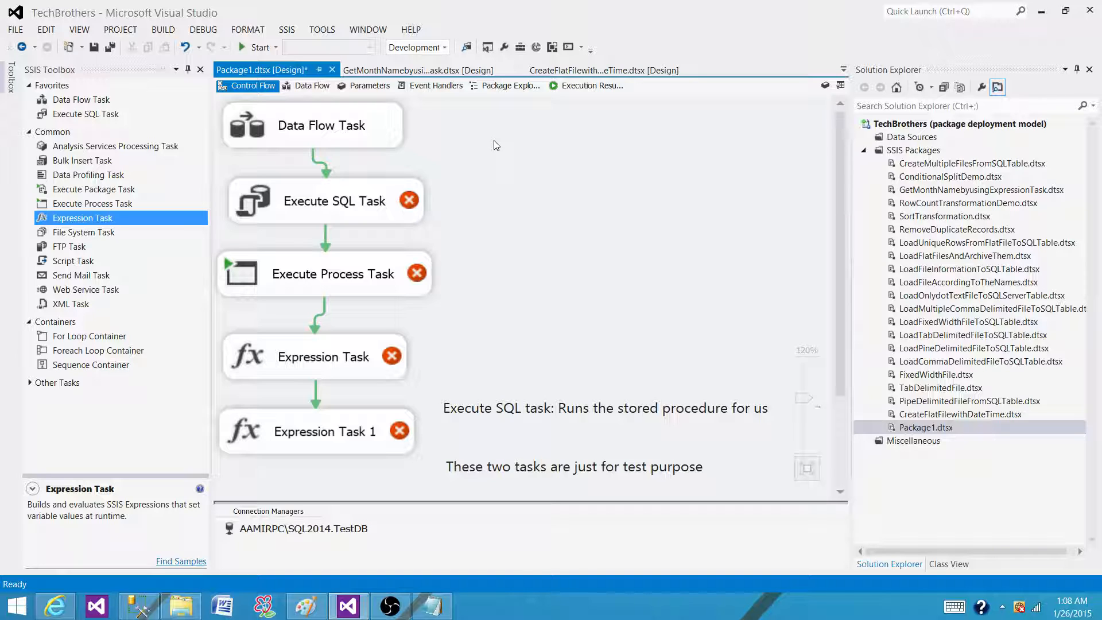
{"action": "mouse_move", "coordinate": [588, 440]}
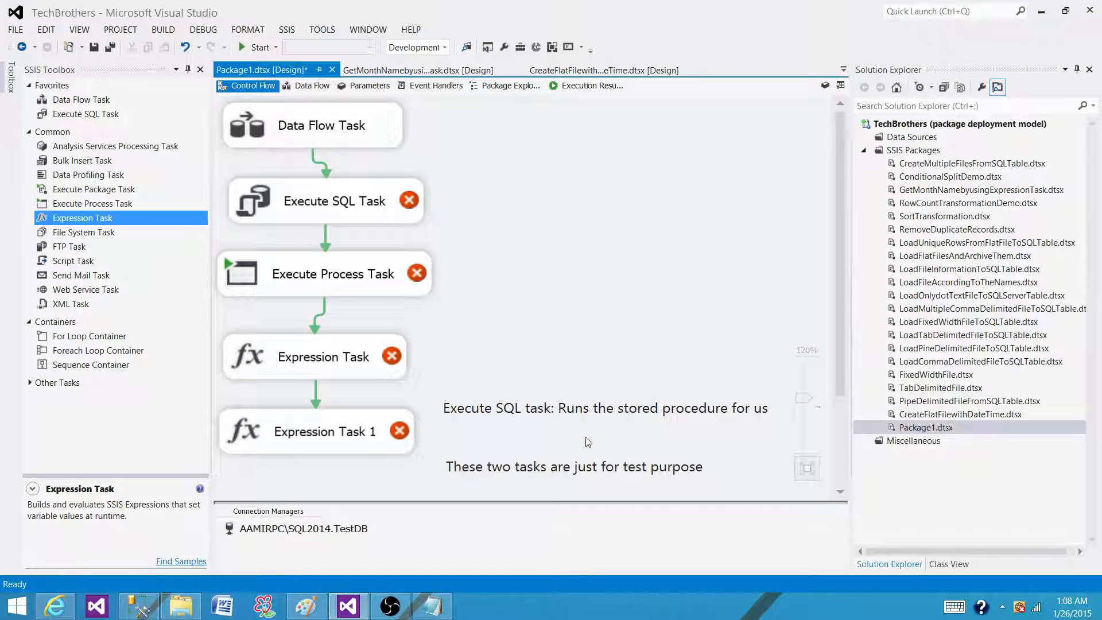
{"action": "mouse_move", "coordinate": [540, 365]}
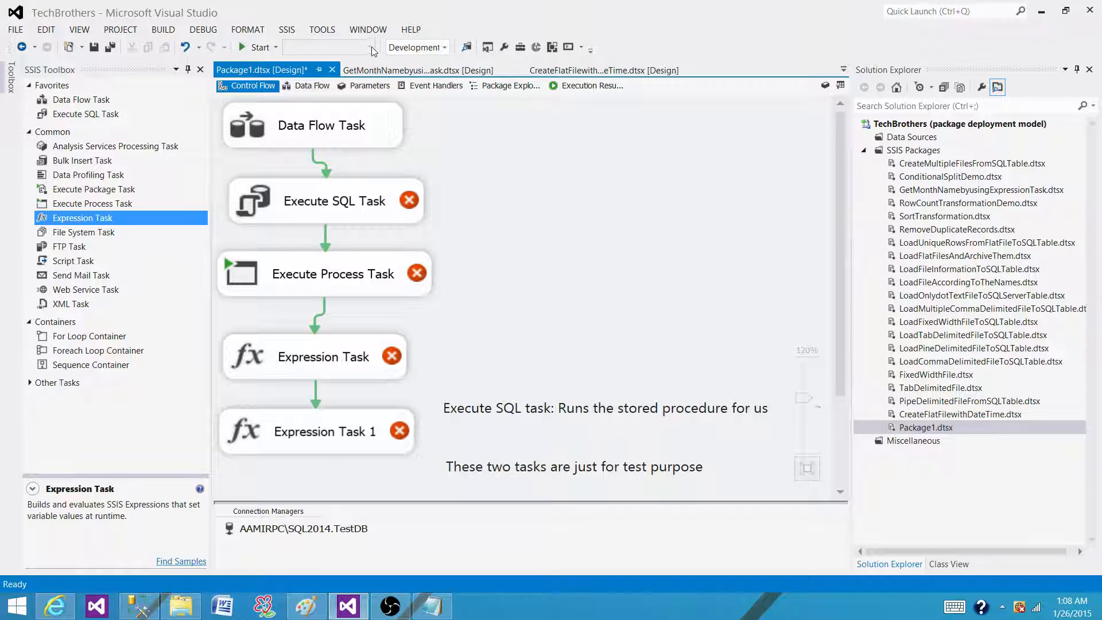
{"action": "mouse_move", "coordinate": [336, 129]}
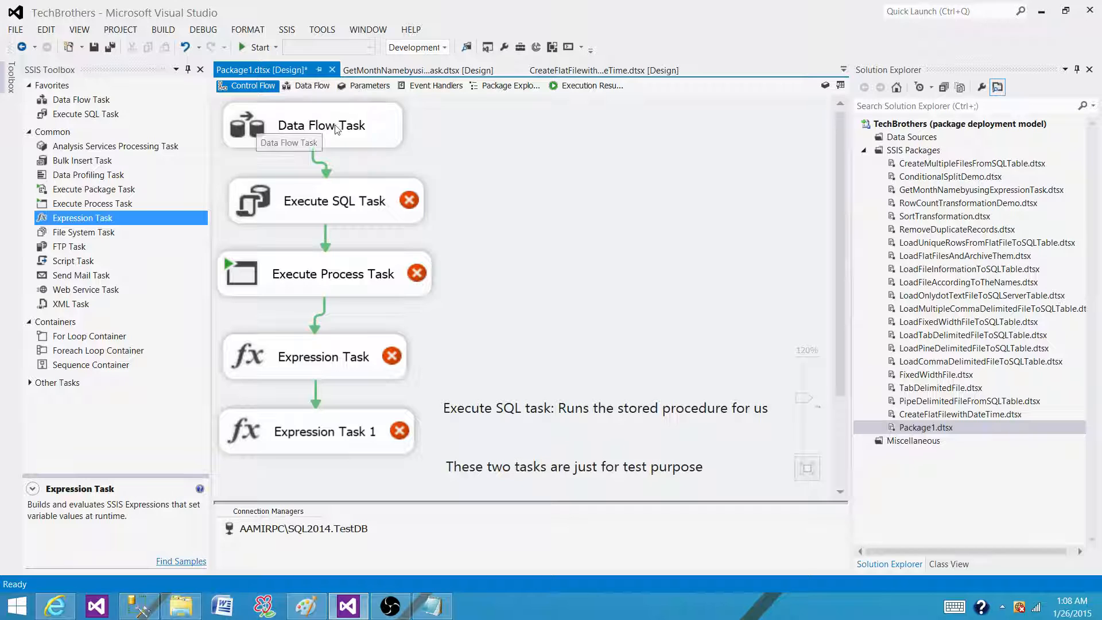
{"action": "left_click", "coordinate": [248, 30]}
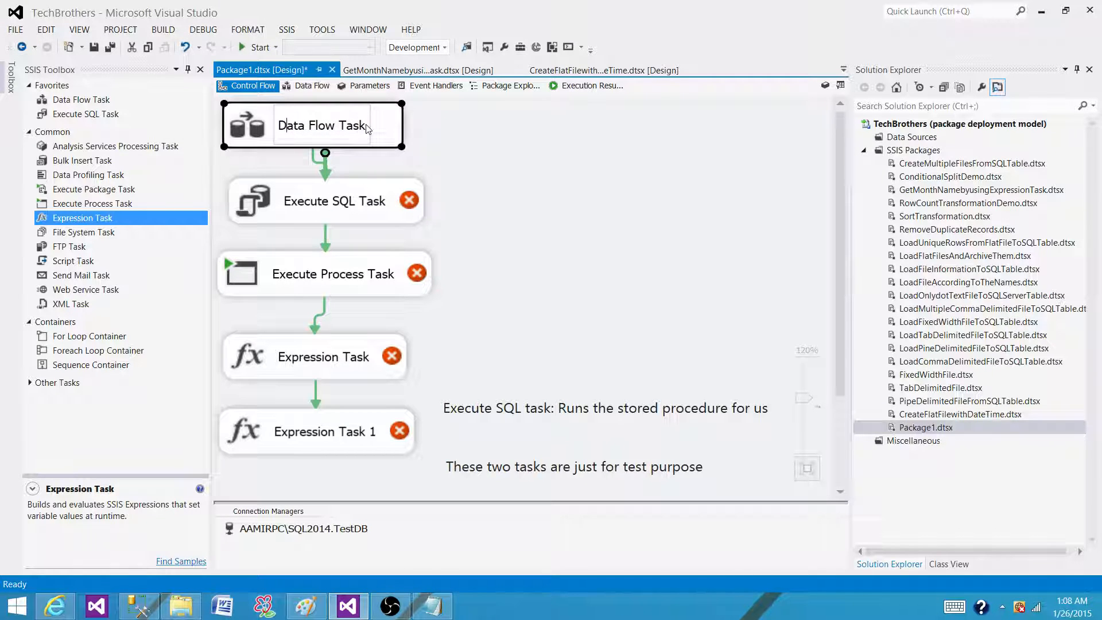
{"action": "double_click", "coordinate": [321, 125]}
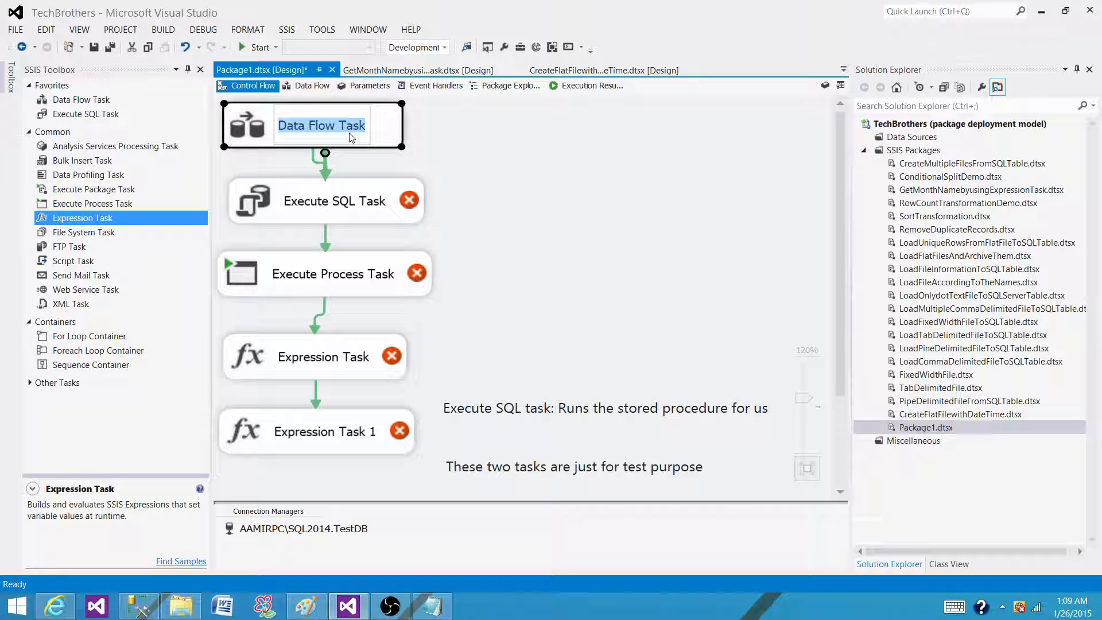
{"action": "mouse_move", "coordinate": [397, 137]}
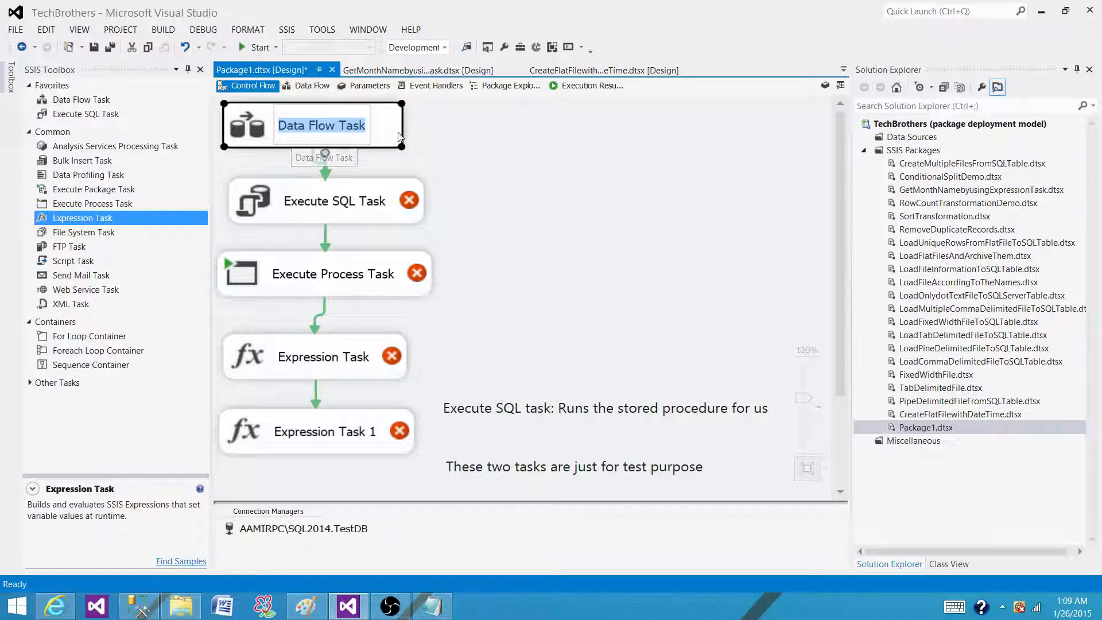
{"action": "mouse_move", "coordinate": [333, 140]}
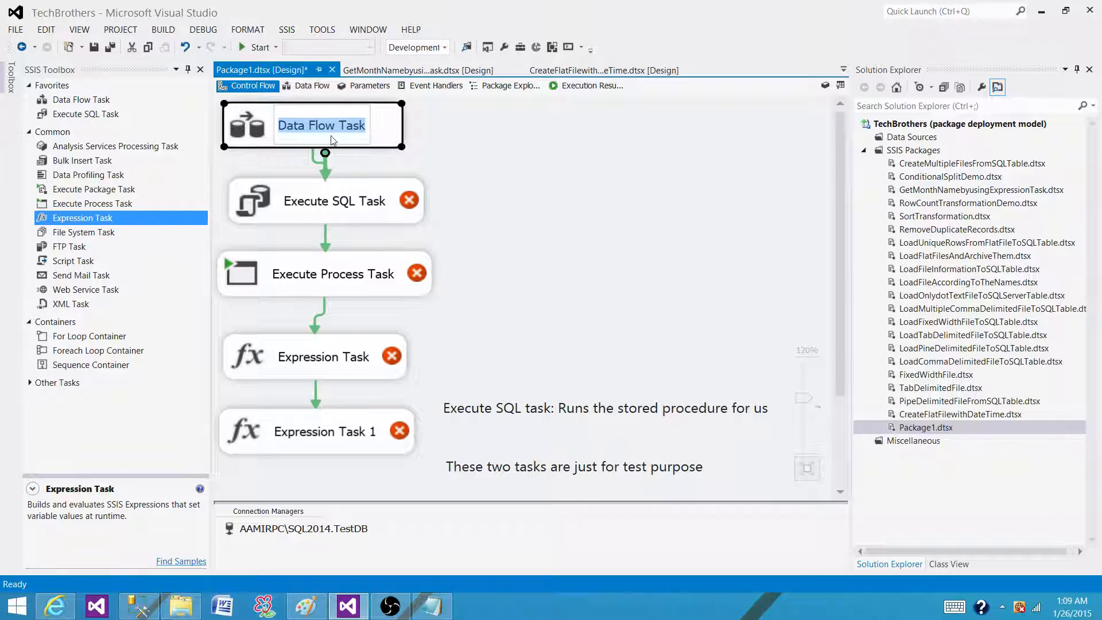
{"action": "left_click", "coordinate": [462, 171]}
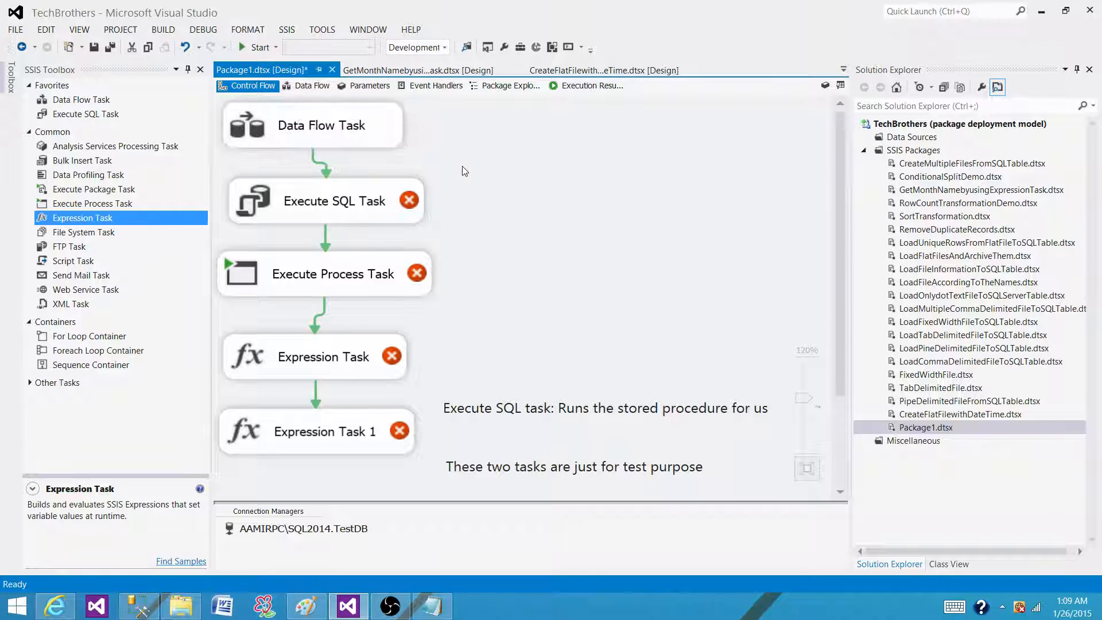